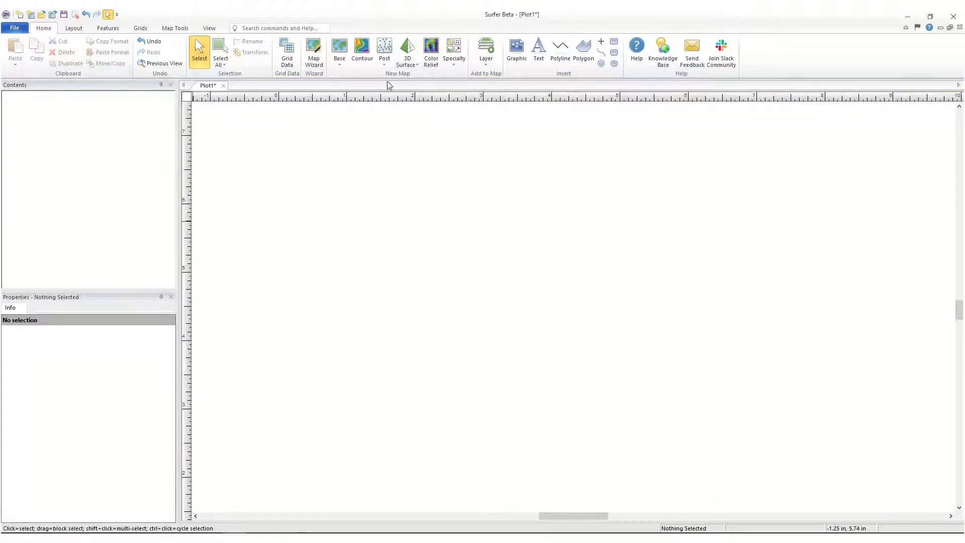
# Step: Create a 3D Surface map from the Helens2.grd grid
pyautogui.click(406, 53)
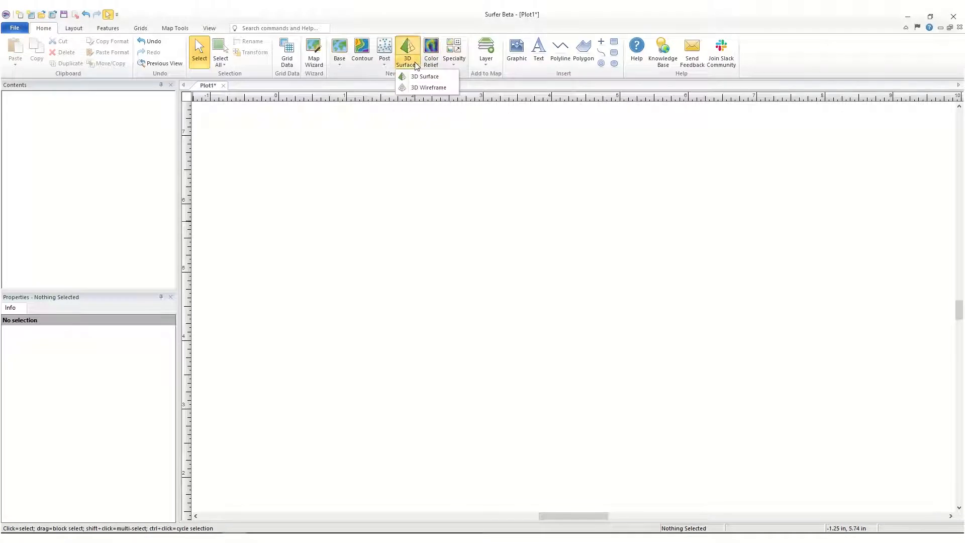
pyautogui.moveTo(424, 76)
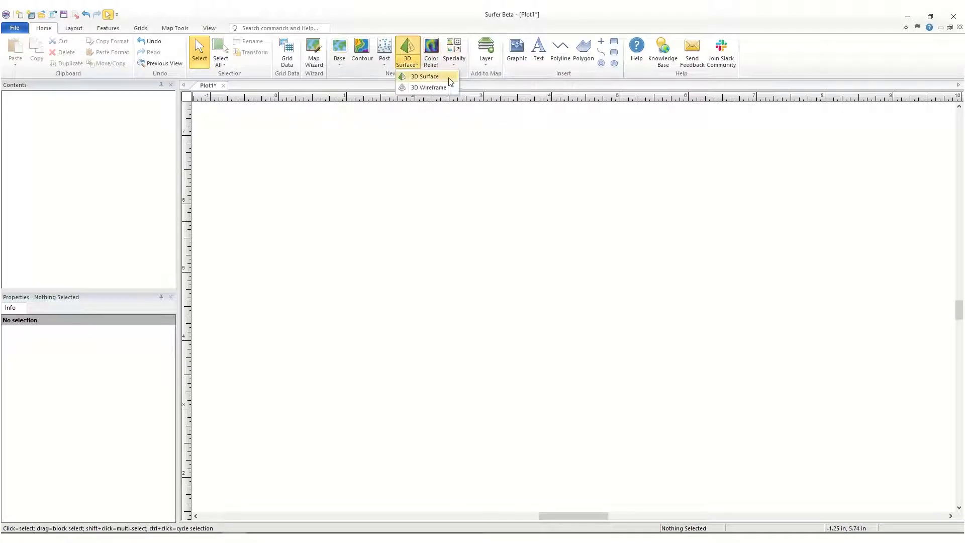
pyautogui.click(423, 76)
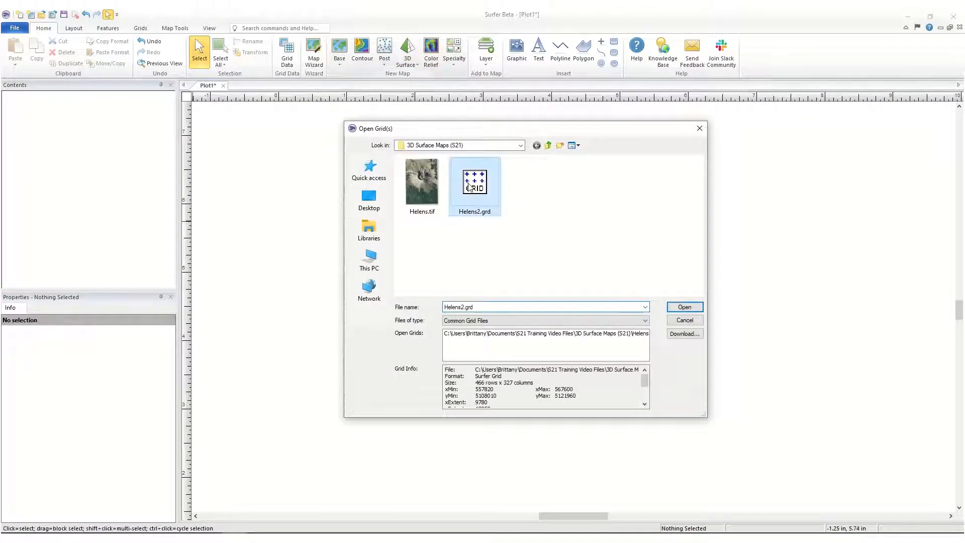
pyautogui.click(683, 307)
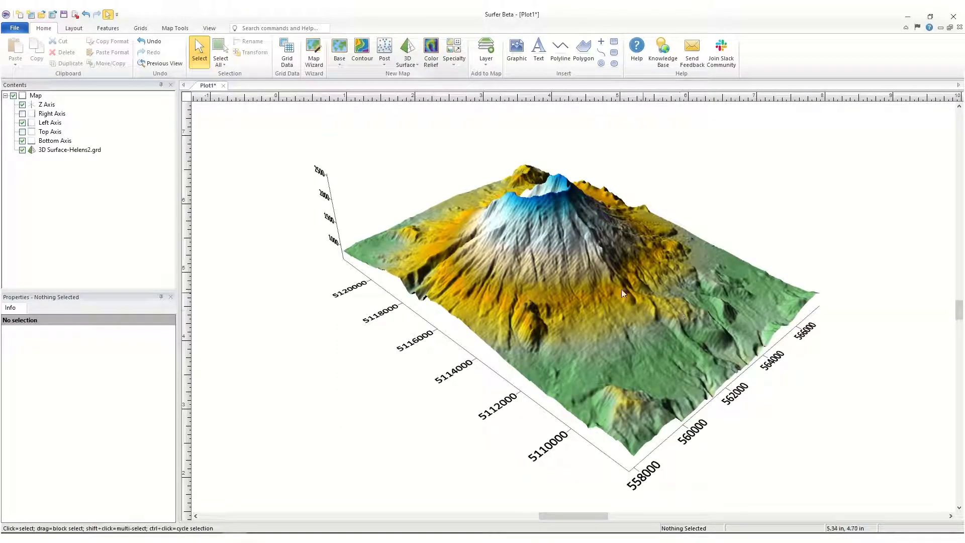
pyautogui.moveTo(268, 271)
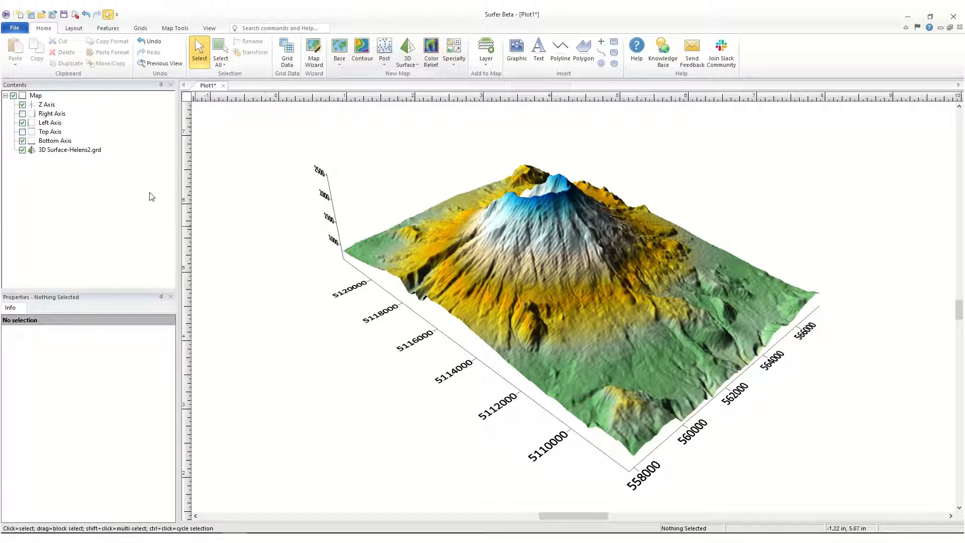
# Step: Turn on Show color scale for the 3D Surface layer, giving a 700–2500 elevation legend
pyautogui.click(69, 150)
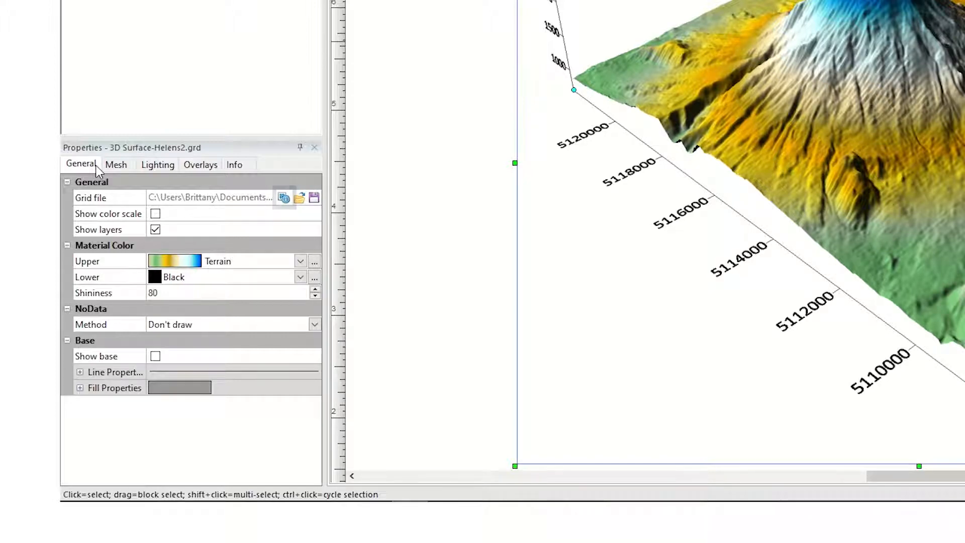
pyautogui.click(155, 214)
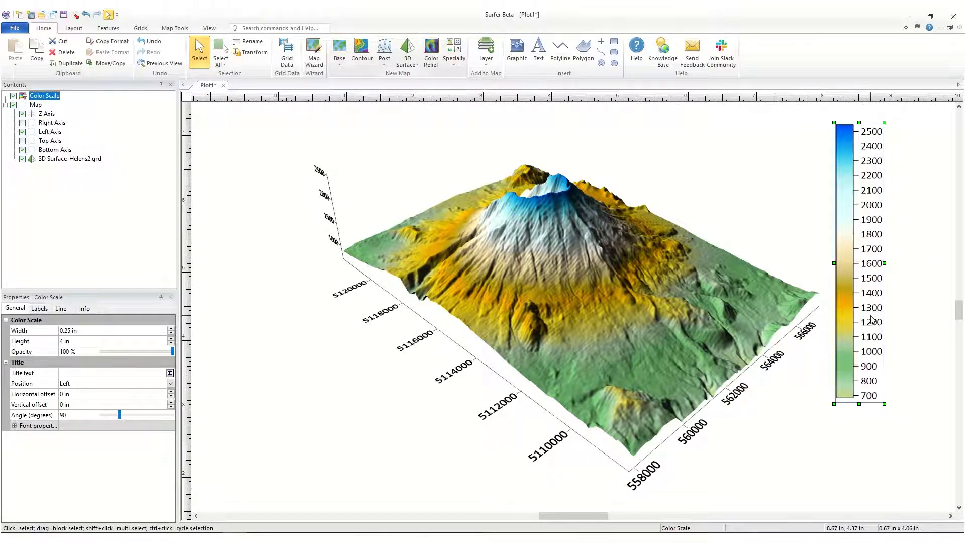
pyautogui.click(69, 159)
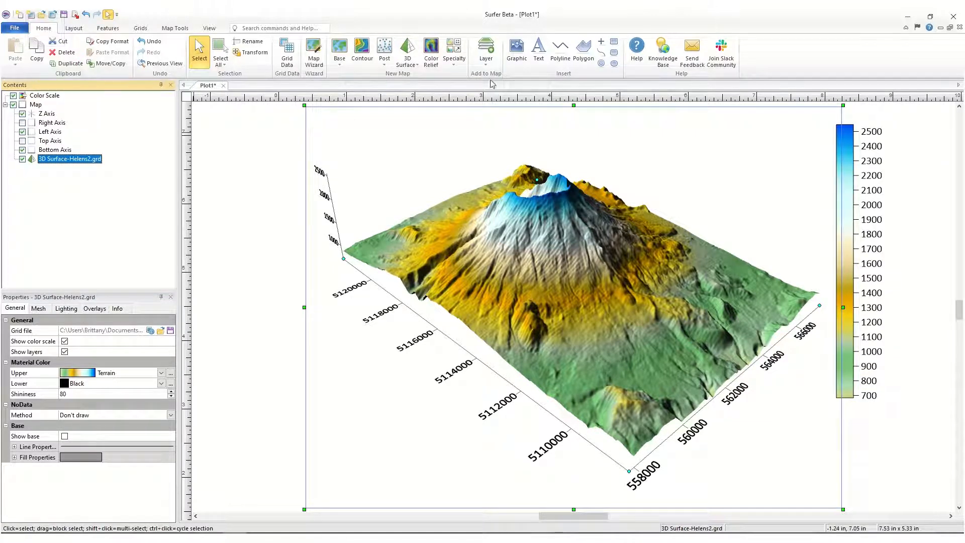
# Step: Add Helens.tif as an image layer on the surface with default TIFF import options
pyautogui.click(485, 50)
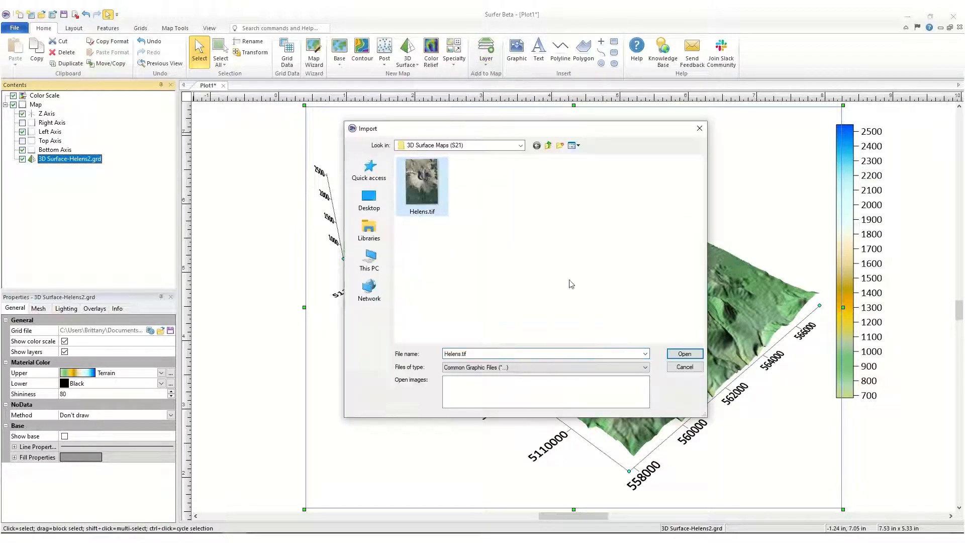
pyautogui.click(684, 353)
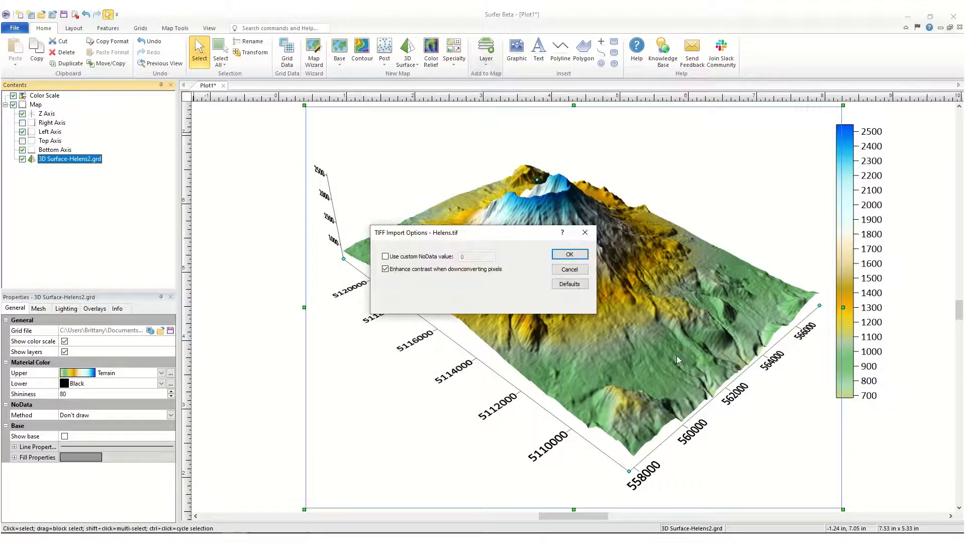
pyautogui.click(568, 253)
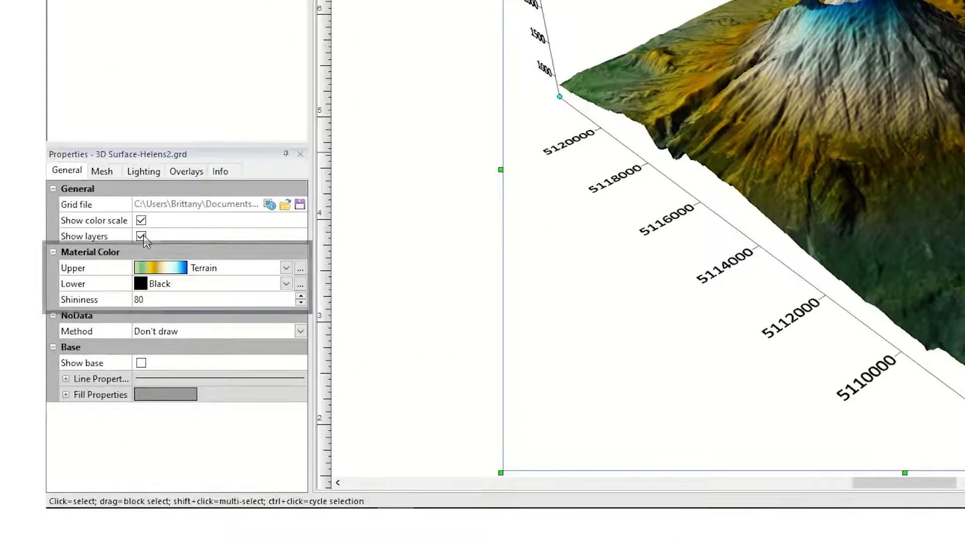
# Step: Hide the image layer and set the upper material colour to Rainbow3, adjusted in Colormap Editor
pyautogui.click(141, 235)
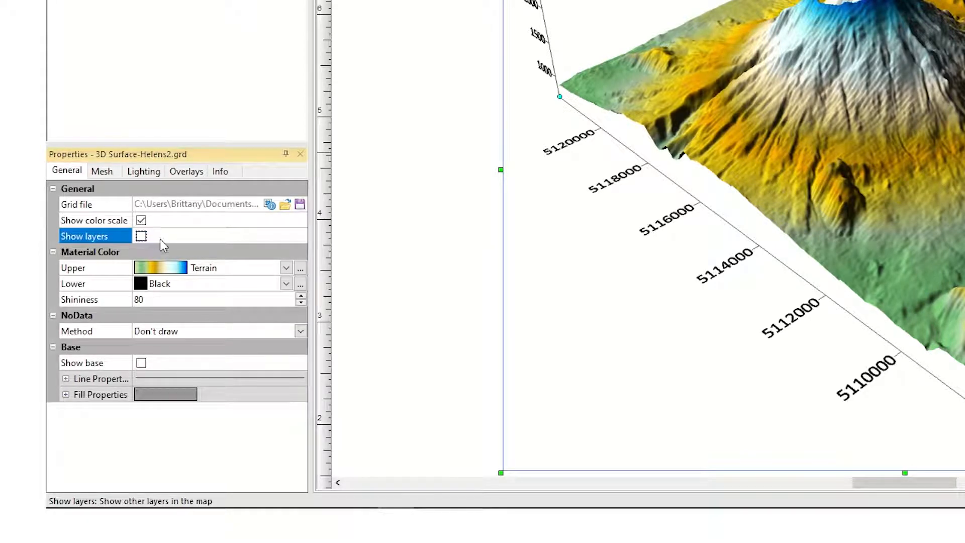
pyautogui.click(285, 268)
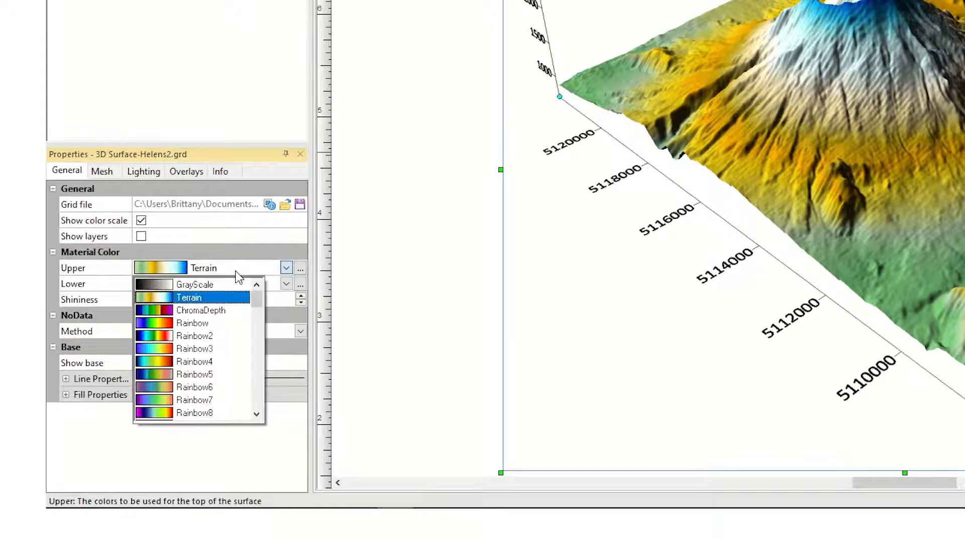
pyautogui.click(194, 349)
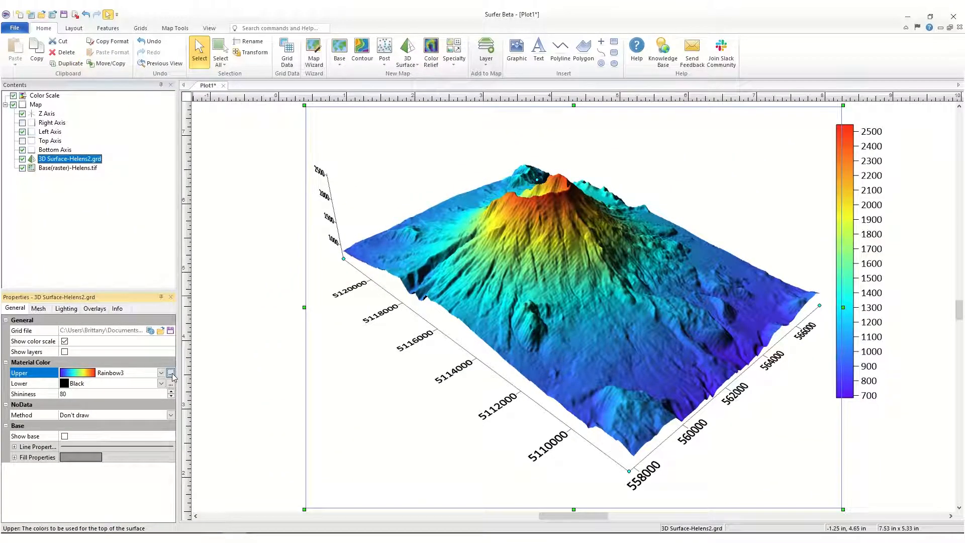
pyautogui.click(170, 373)
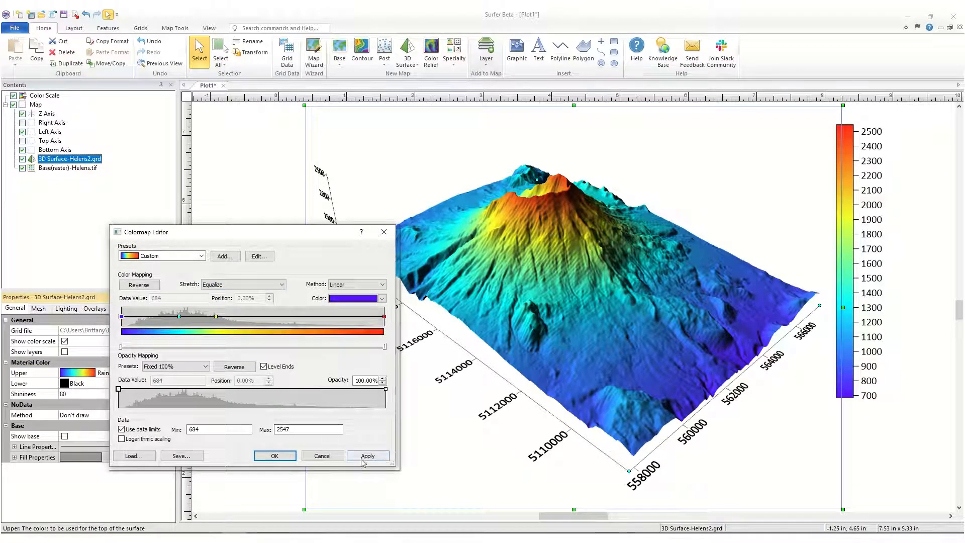
pyautogui.click(274, 456)
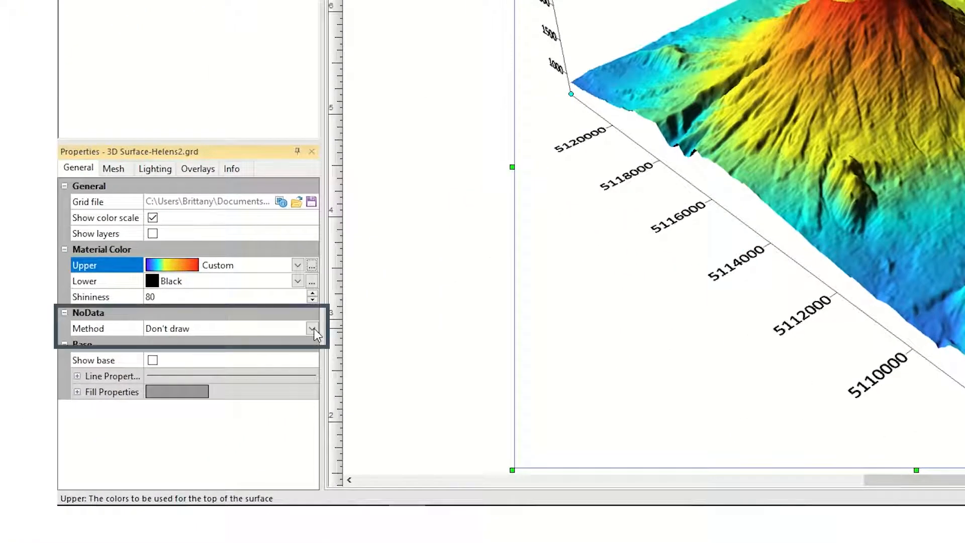
pyautogui.click(312, 328)
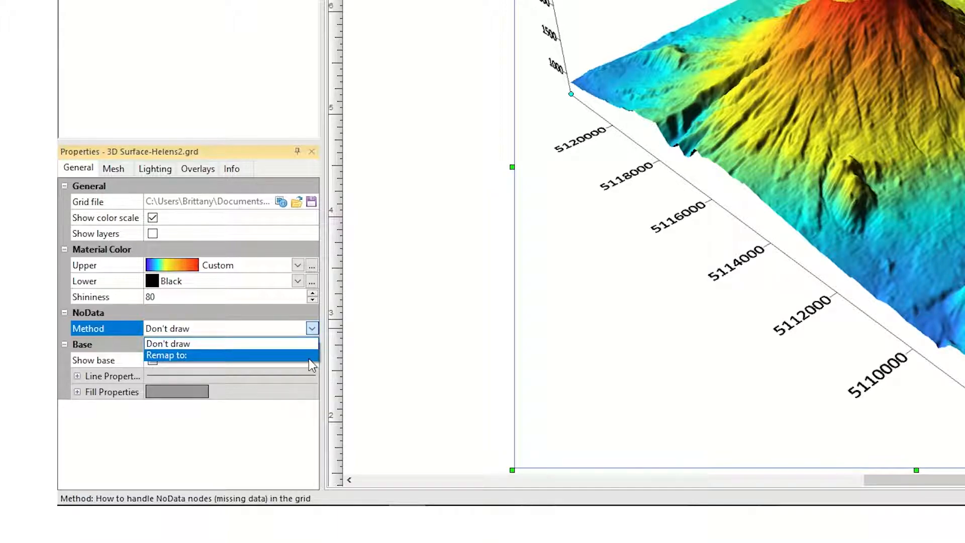
pyautogui.click(166, 355)
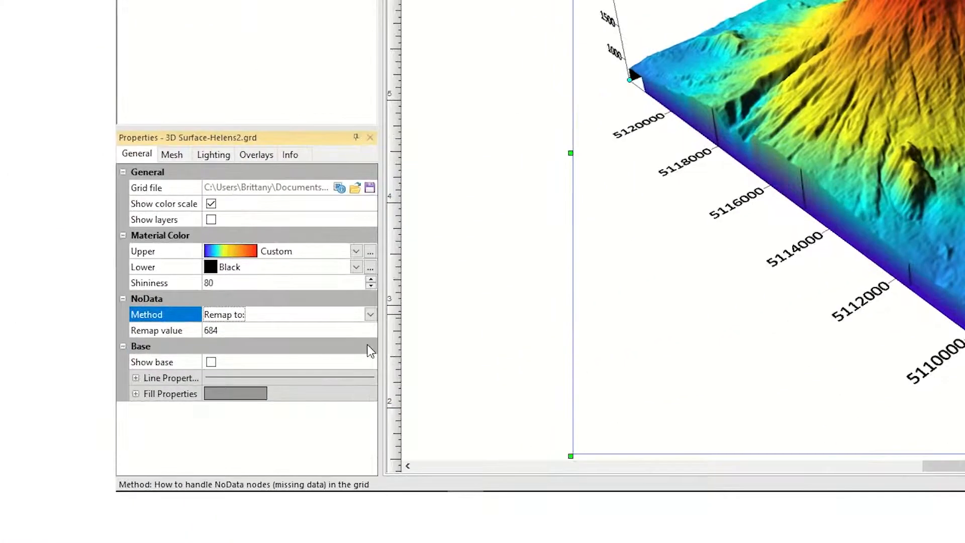
pyautogui.click(271, 331)
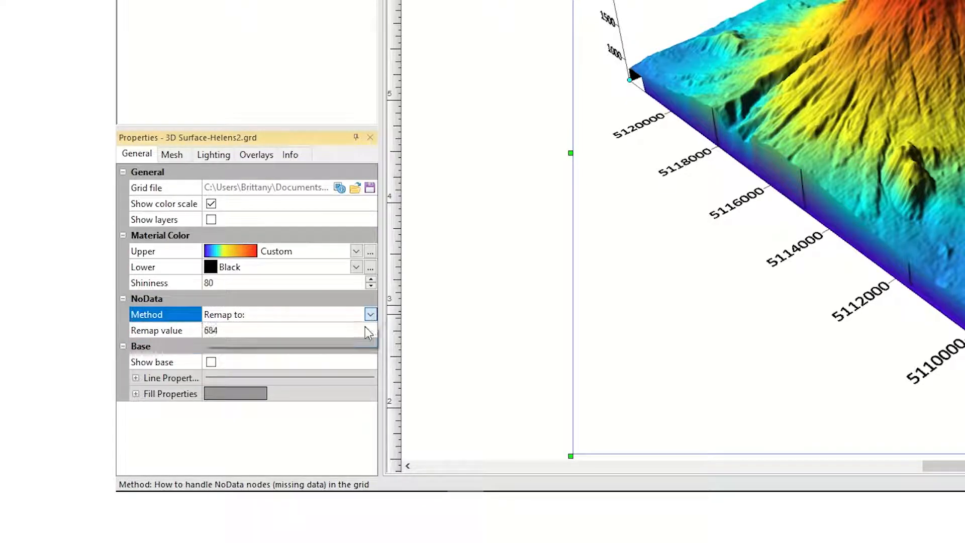
pyautogui.click(369, 314)
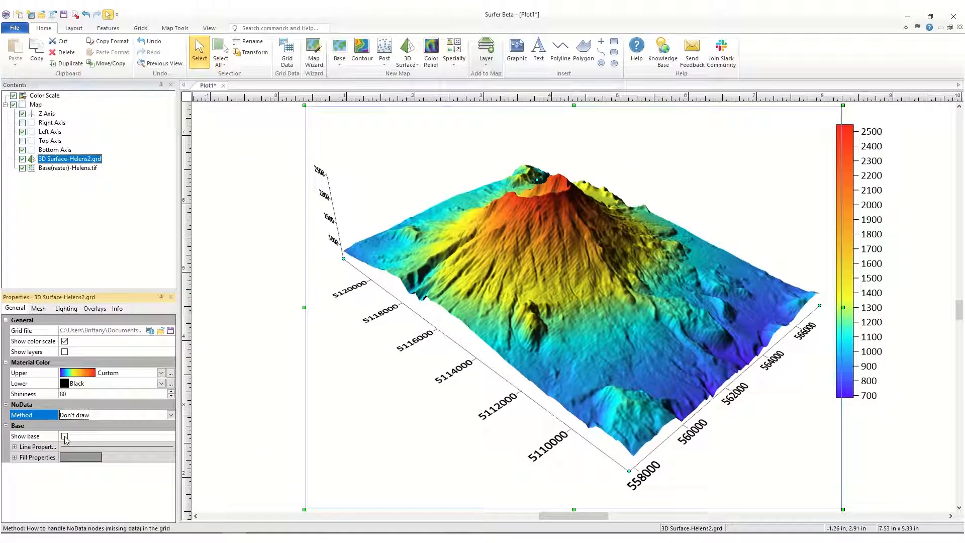
# Step: Briefly add a solid gray base block beneath the surface, then leave it without a base
pyautogui.click(64, 436)
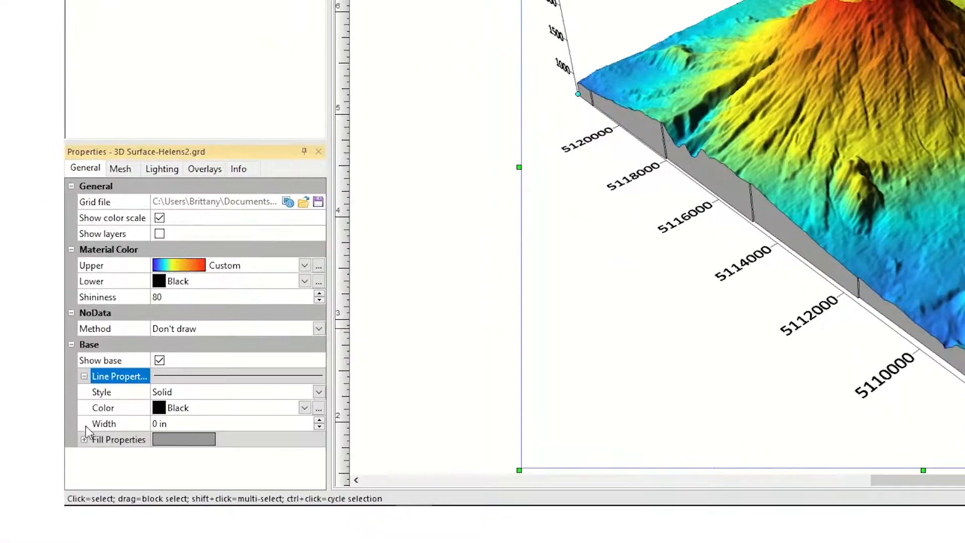
pyautogui.click(119, 439)
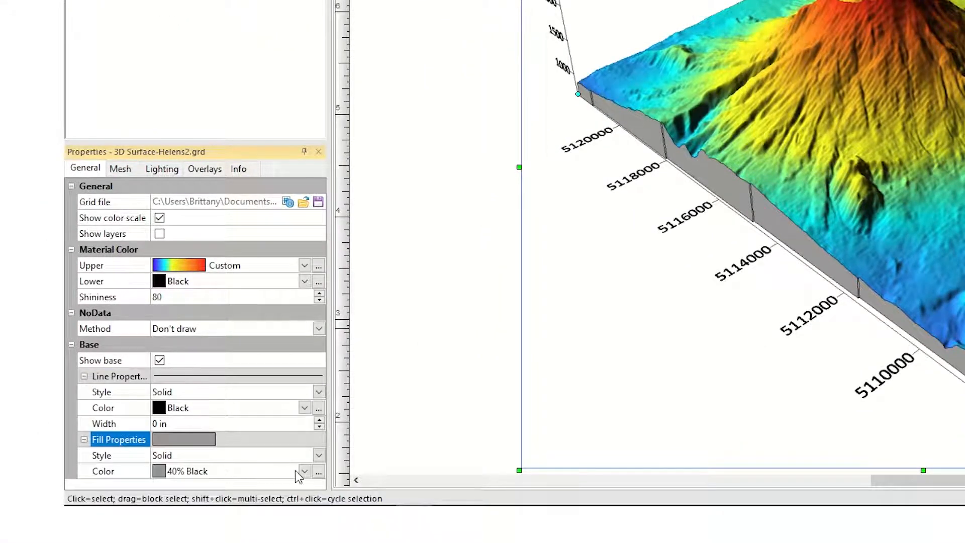
pyautogui.click(304, 471)
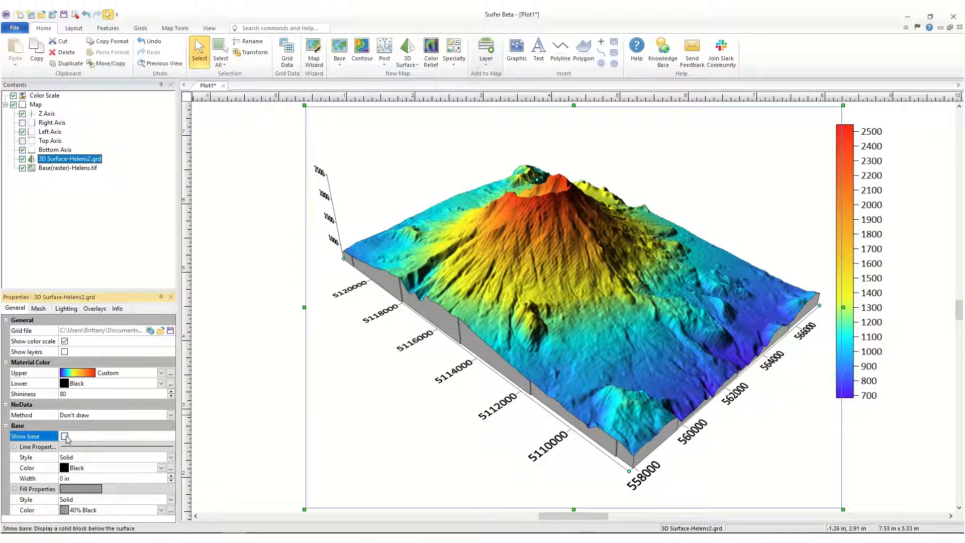
pyautogui.click(38, 307)
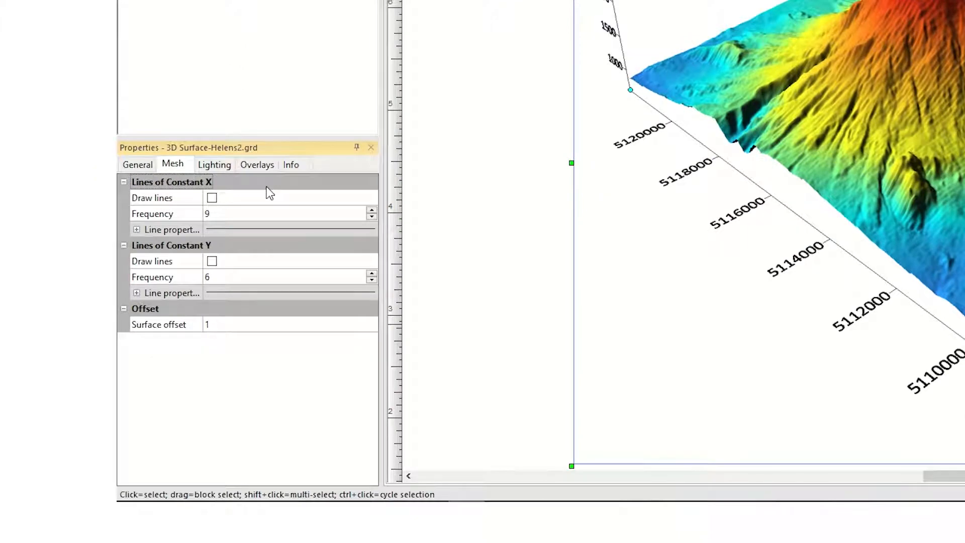
# Step: Turn on X and Y mesh lines with frequencies 2 and 1
pyautogui.click(211, 198)
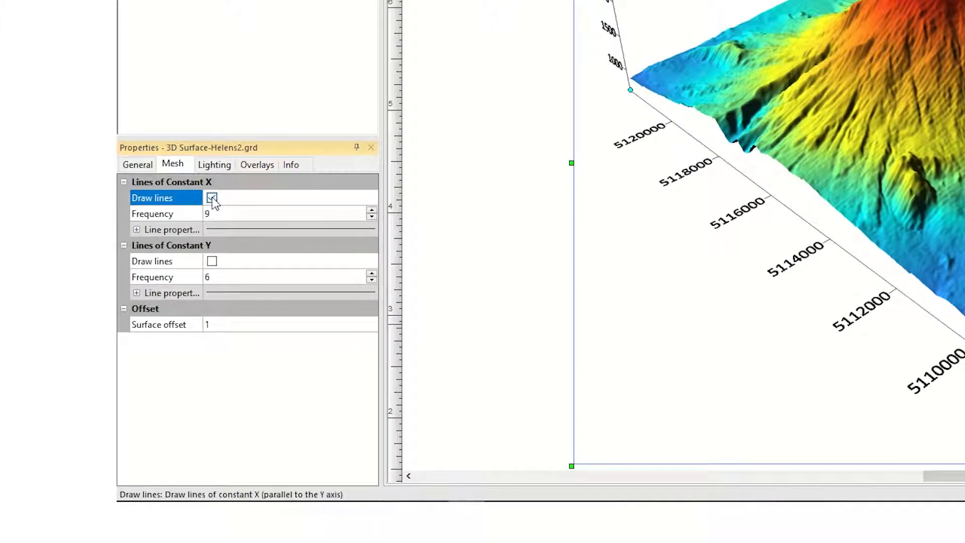
pyautogui.click(211, 197)
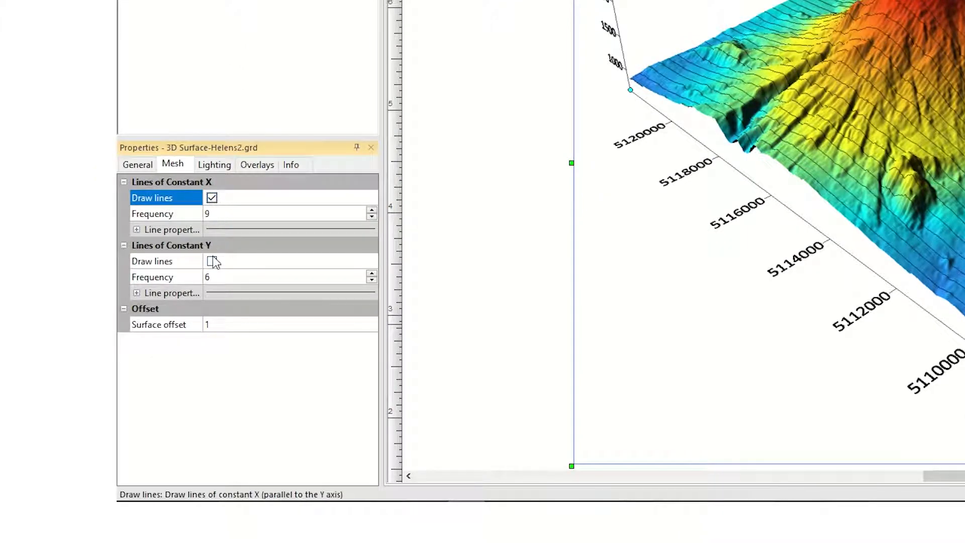
pyautogui.click(212, 261)
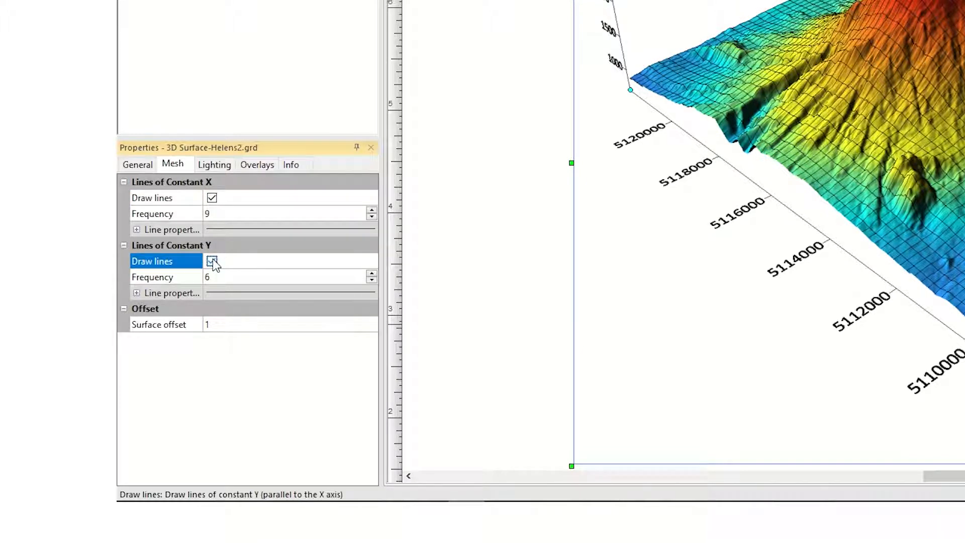
pyautogui.click(211, 261)
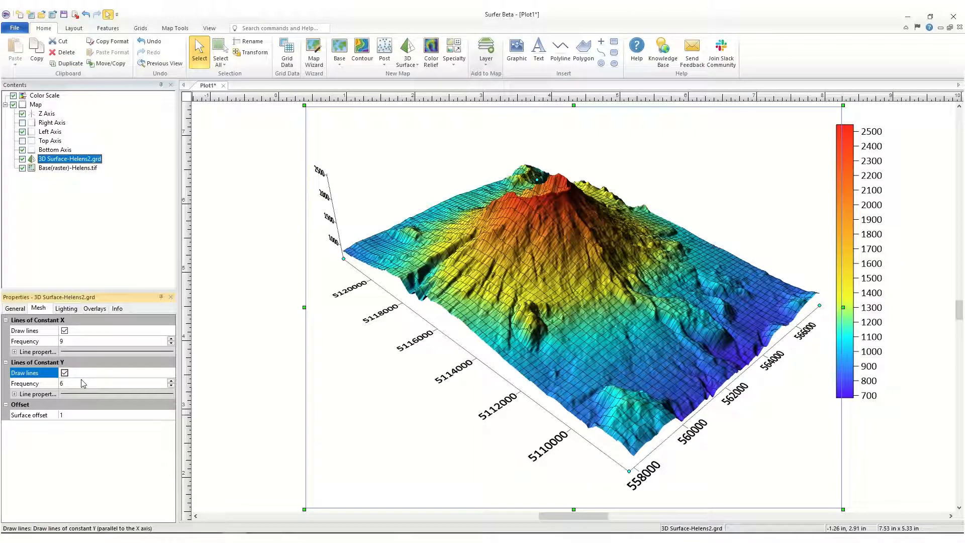
pyautogui.click(114, 383)
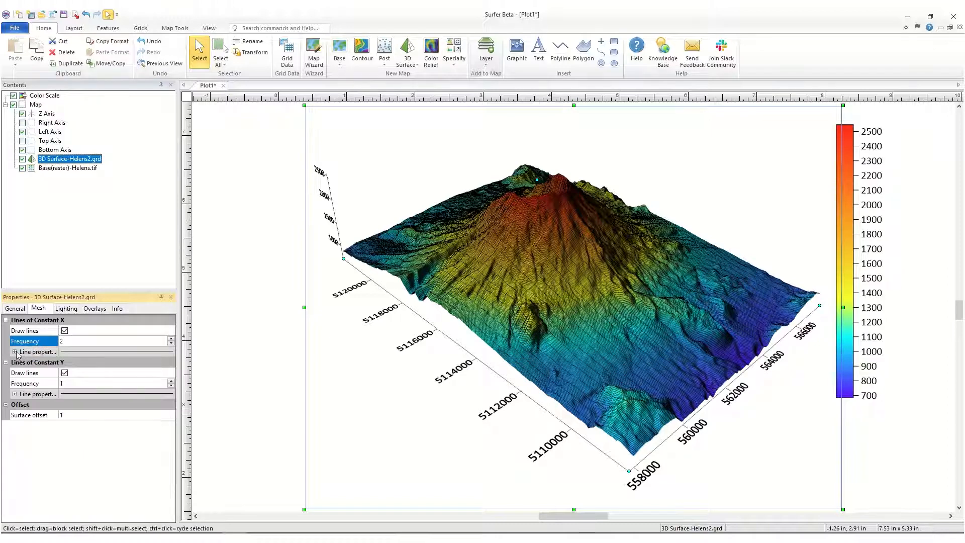
# Step: Color the X mesh lines cyan and Y lines purple, then switch mesh lines off
pyautogui.click(163, 374)
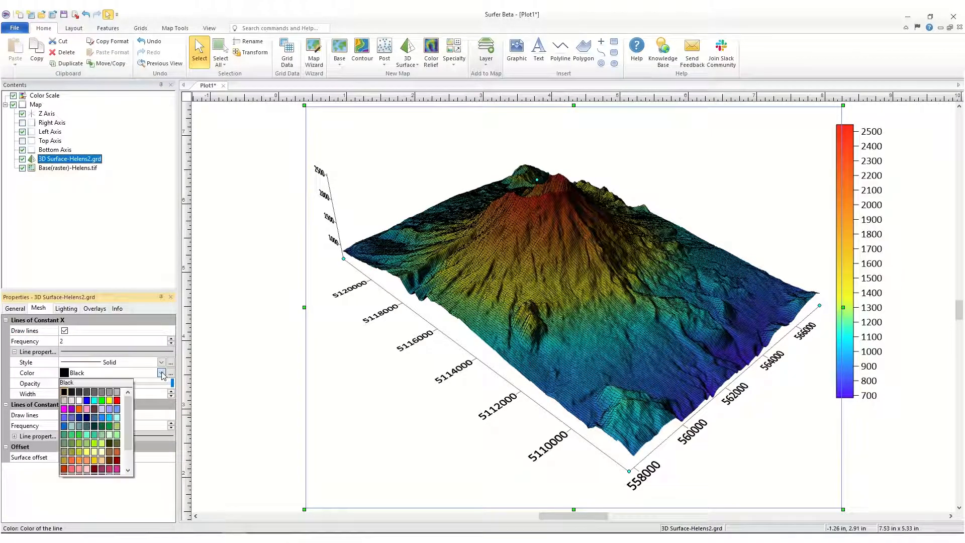
pyautogui.click(87, 409)
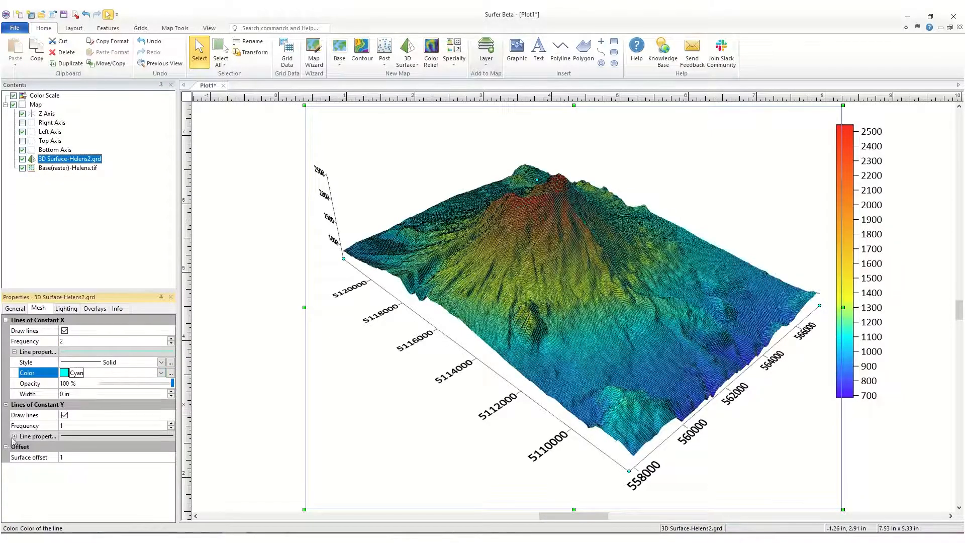
pyautogui.click(161, 457)
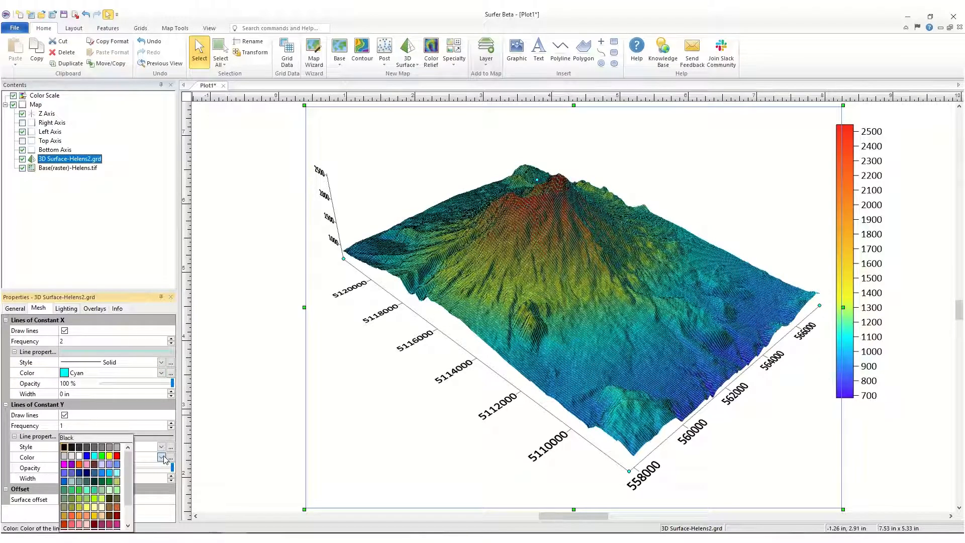
pyautogui.click(66, 465)
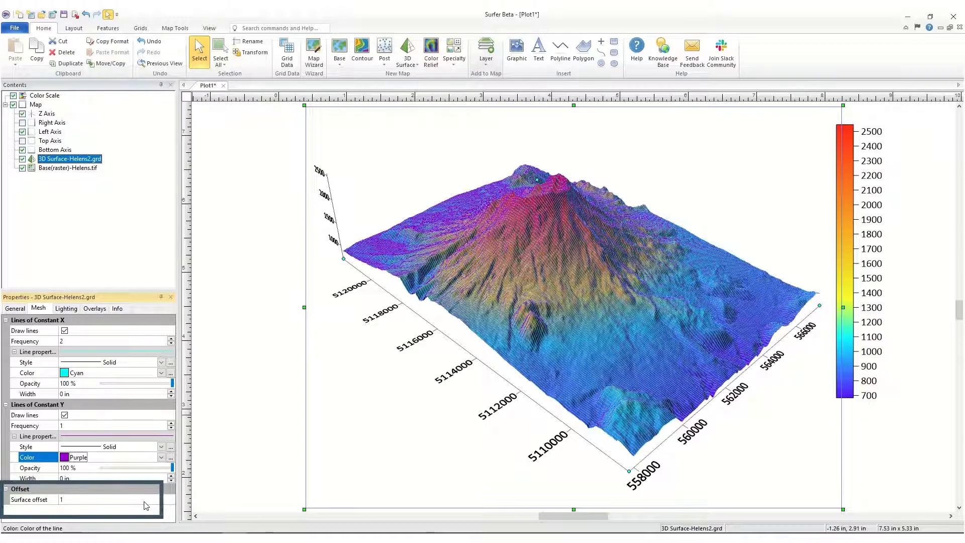
pyautogui.click(64, 414)
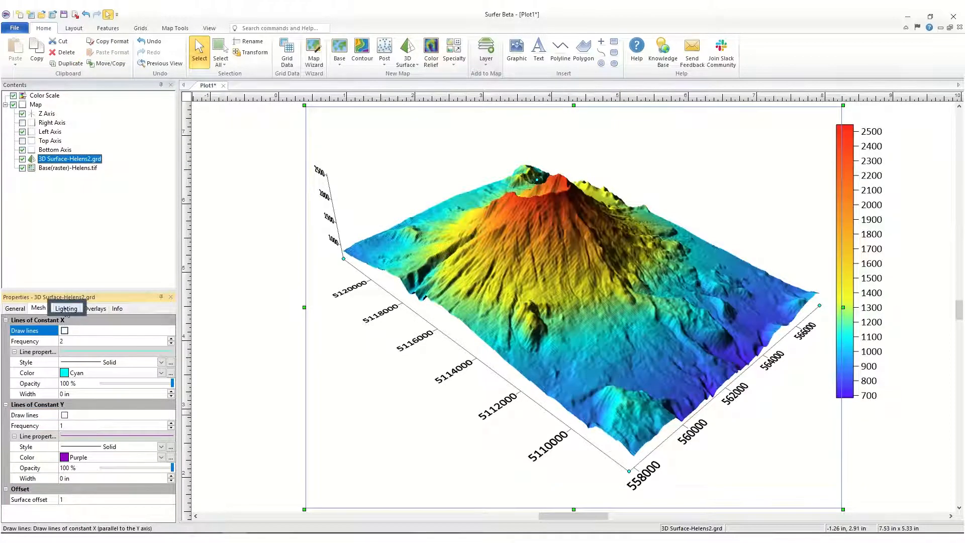
# Step: Set the light source horizontal angle to 180 degrees and begin choosing an ambient colour
pyautogui.click(66, 308)
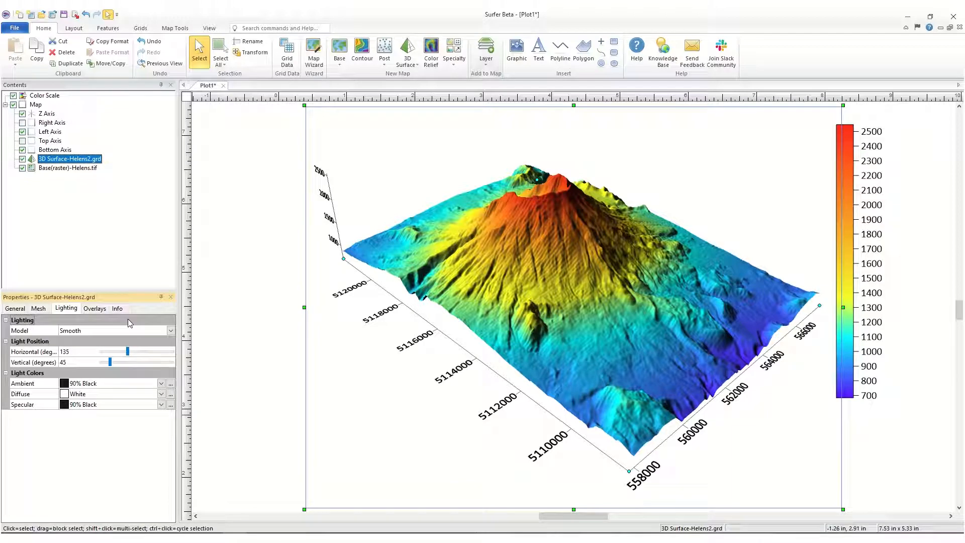
pyautogui.moveTo(127, 351); pyautogui.dragTo(113, 351)
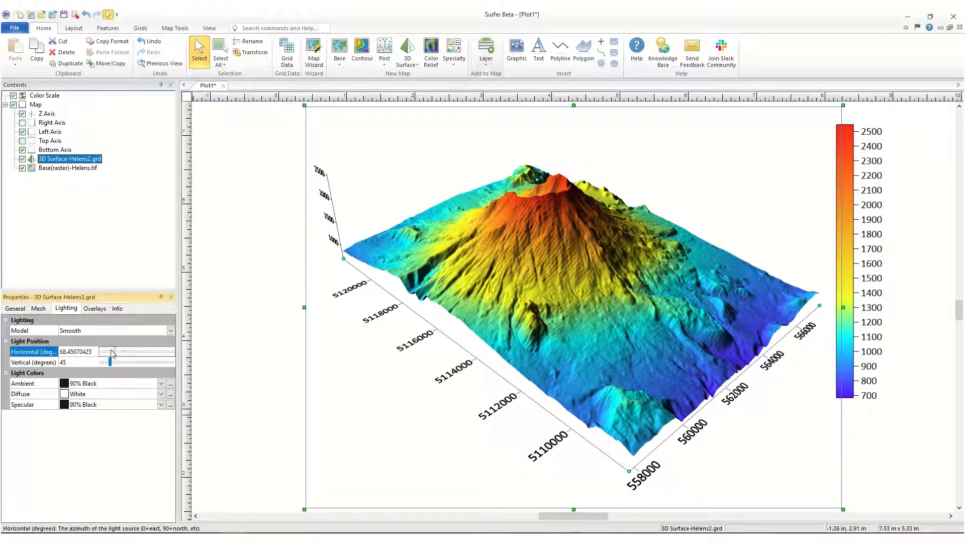
pyautogui.moveTo(109, 350); pyautogui.dragTo(128, 351)
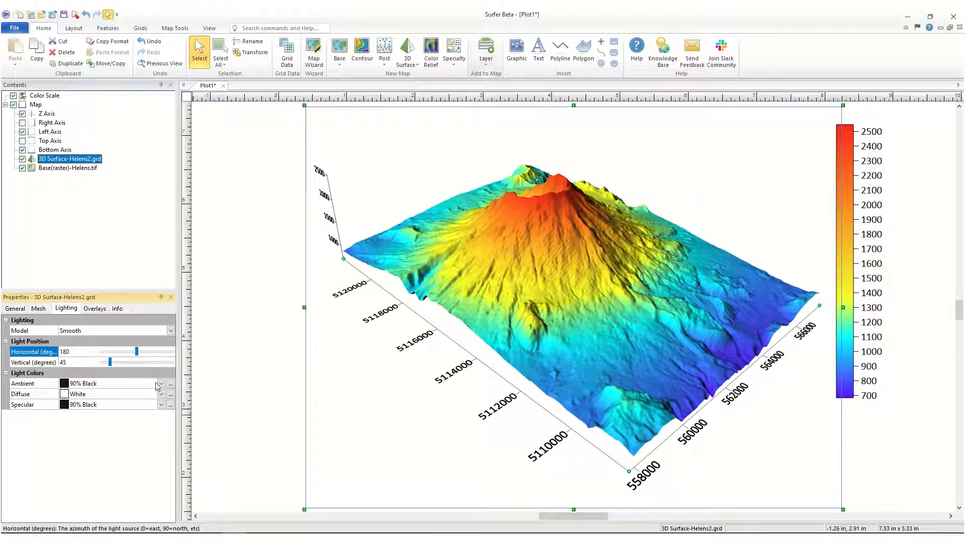
pyautogui.click(161, 384)
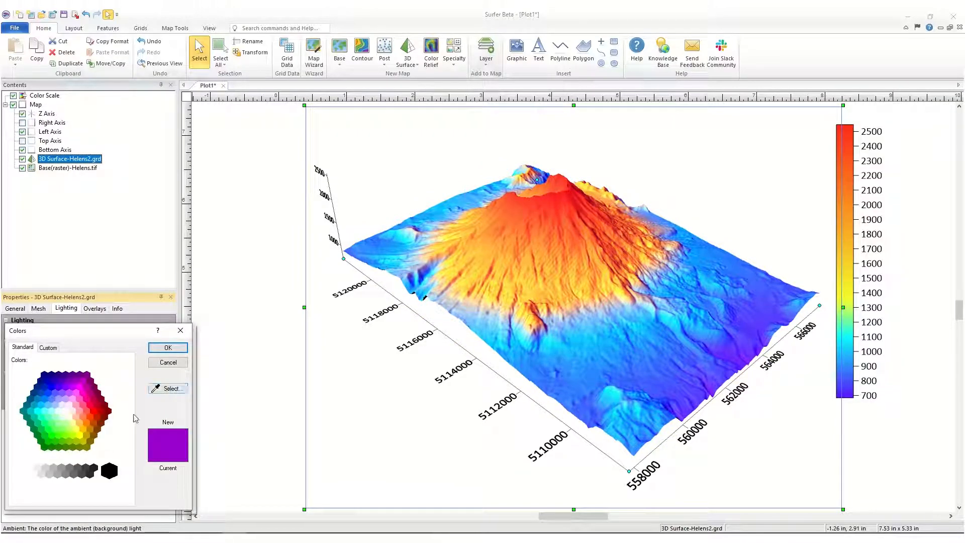
# Step: Set the ambient light colour to dark grey (R30 G30 B30)
pyautogui.click(93, 470)
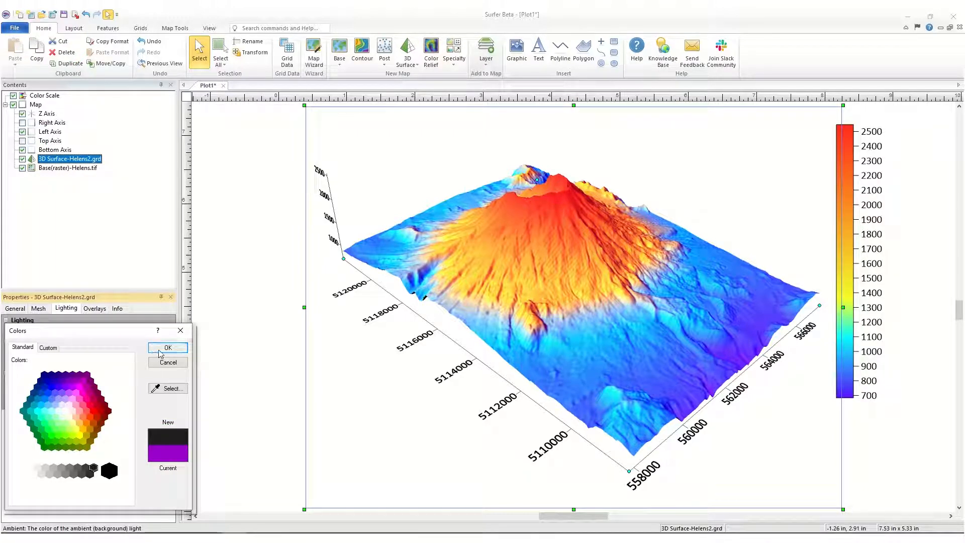
pyautogui.click(167, 348)
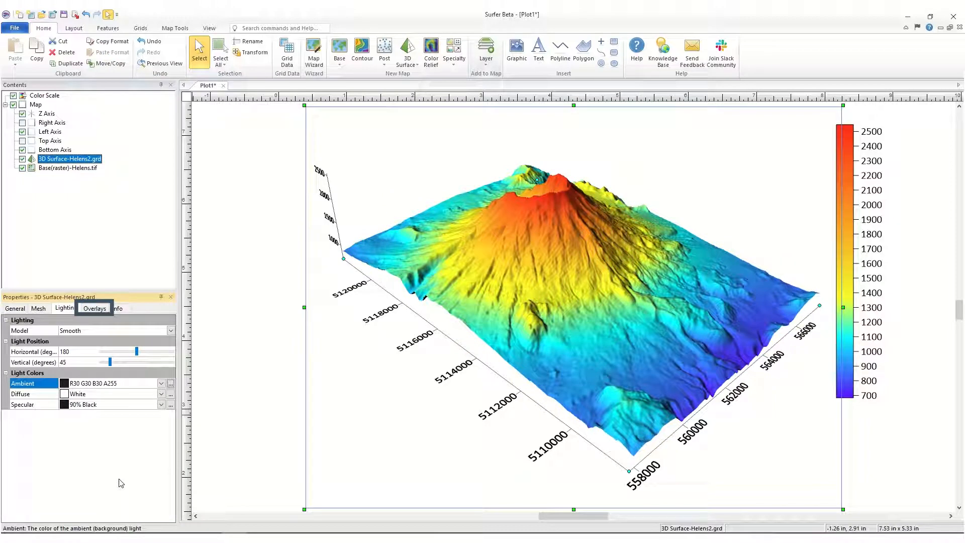
# Step: Re-enable Show layers so the Helens.tif image drapes over the rainbow surface
pyautogui.click(94, 308)
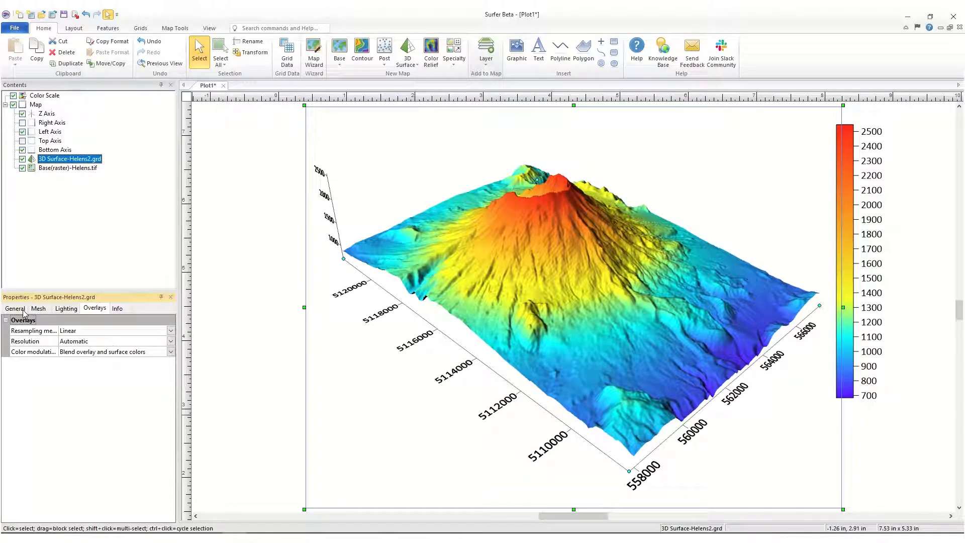
pyautogui.click(14, 308)
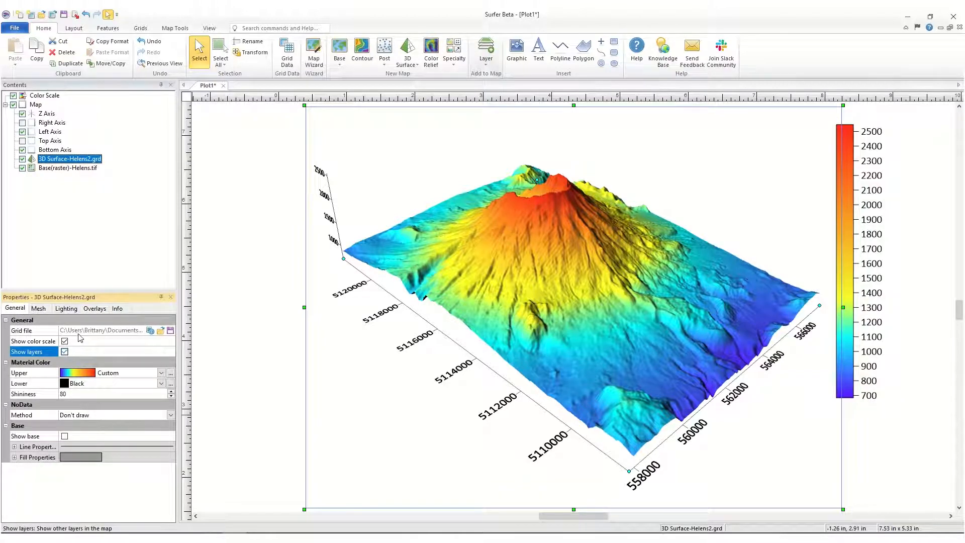
pyautogui.click(94, 308)
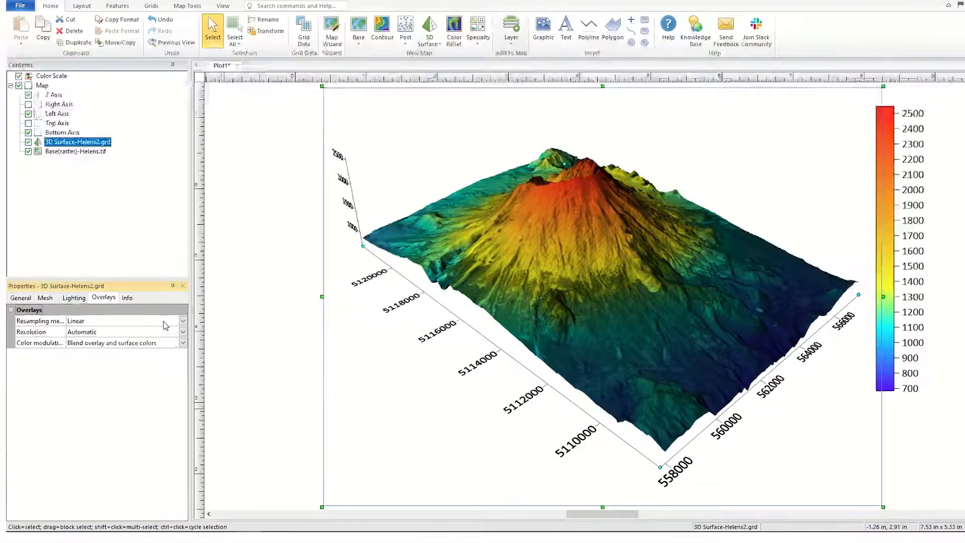
# Step: Keep Linear resampling and automatic resolution for the overlay, and bring up the Color modulation choices
pyautogui.click(182, 321)
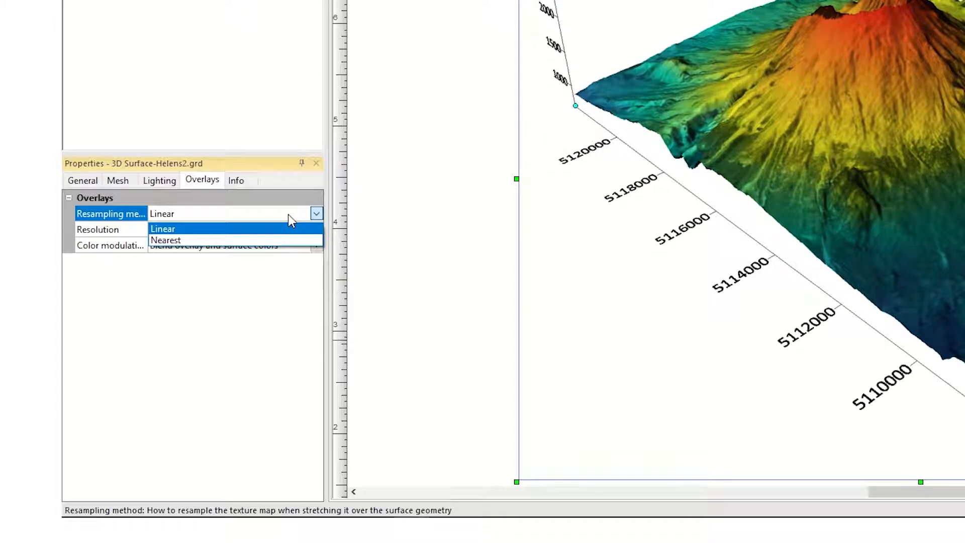
pyautogui.moveTo(305, 234)
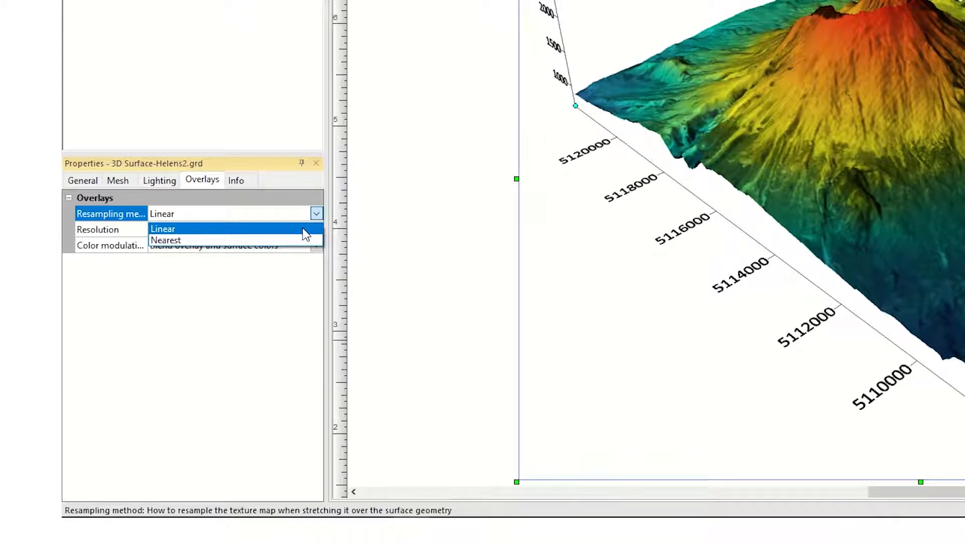
pyautogui.click(163, 228)
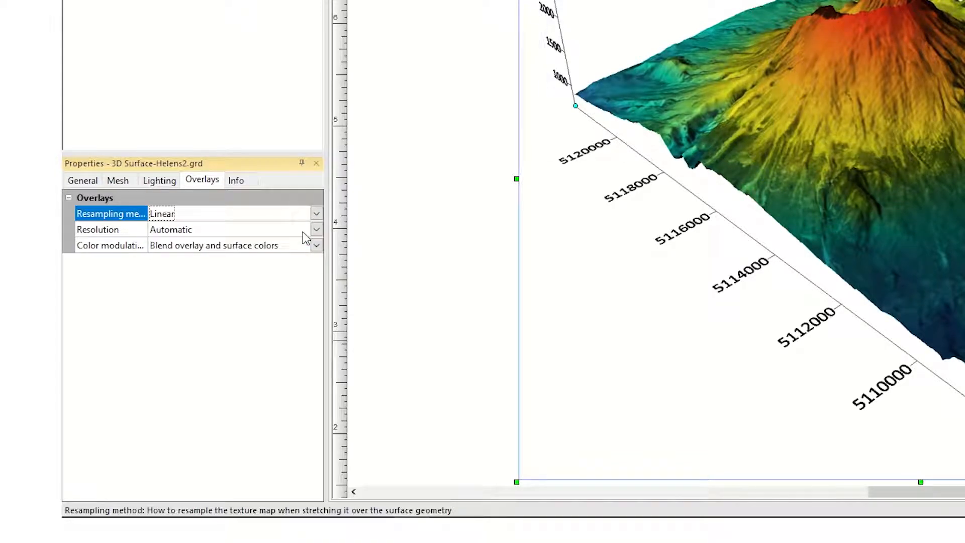
pyautogui.click(316, 229)
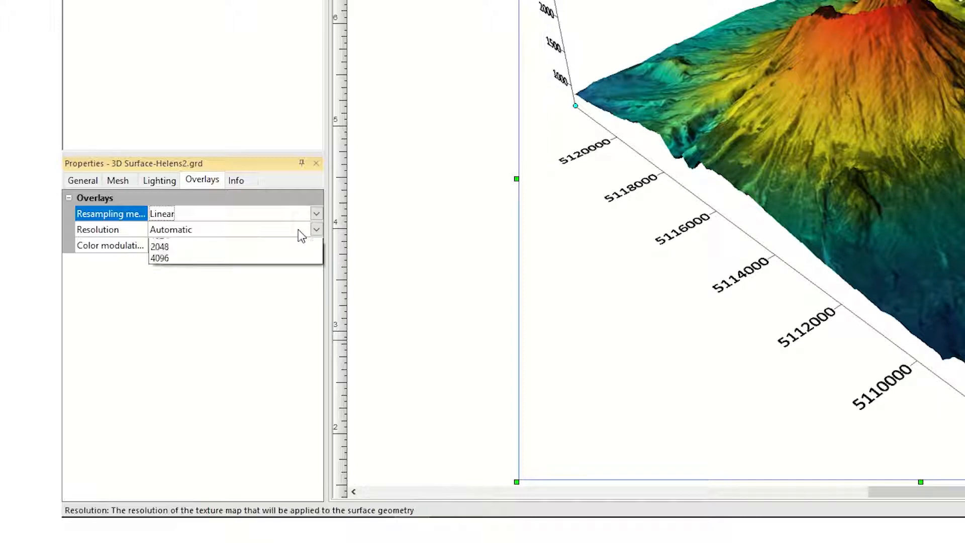
pyautogui.click(316, 229)
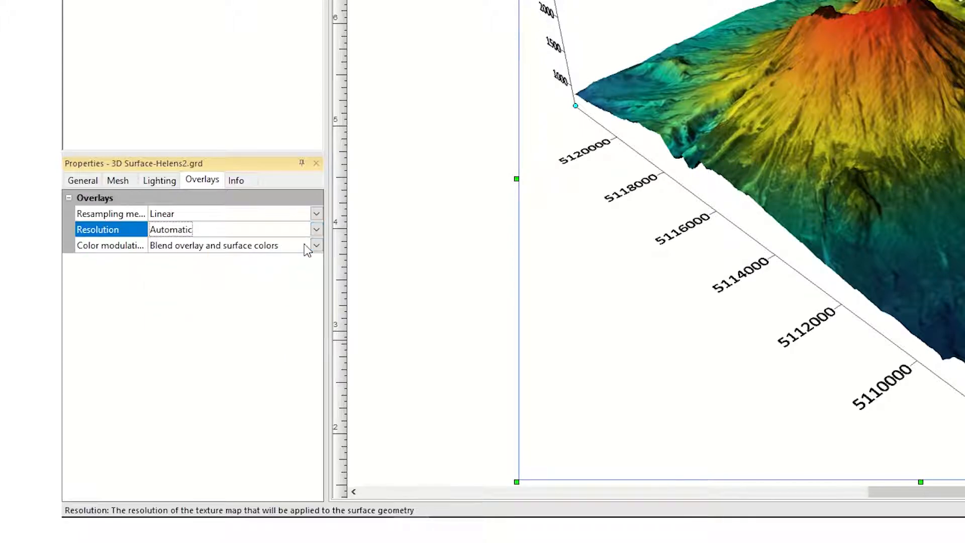
pyautogui.click(316, 245)
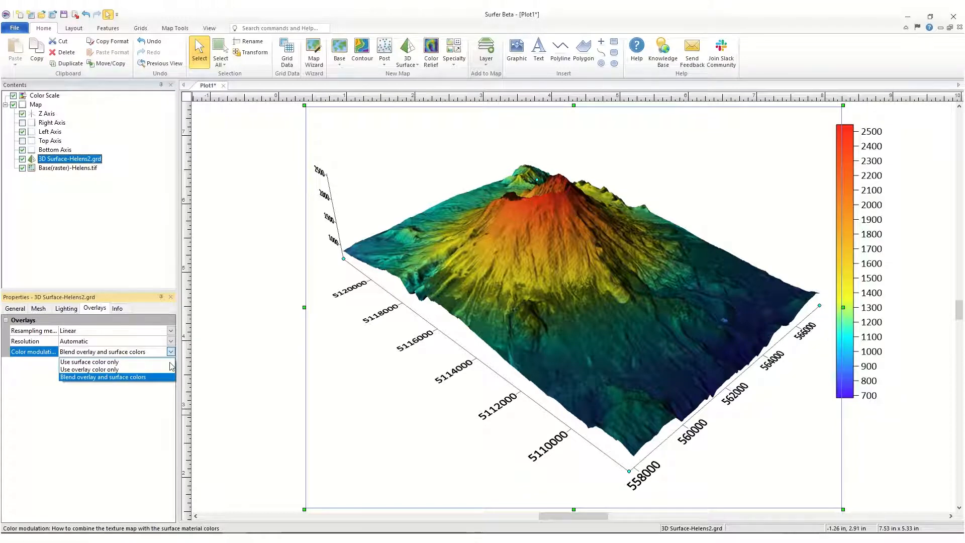
# Step: Try the Color modulation options, keep overlay colour only, and uncheck Color Scale in Contents
pyautogui.click(89, 361)
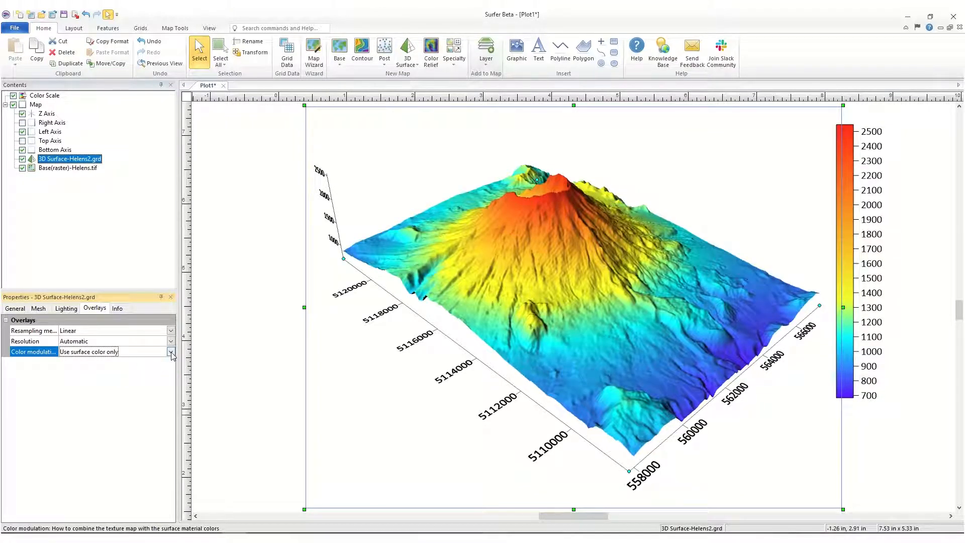
pyautogui.click(171, 351)
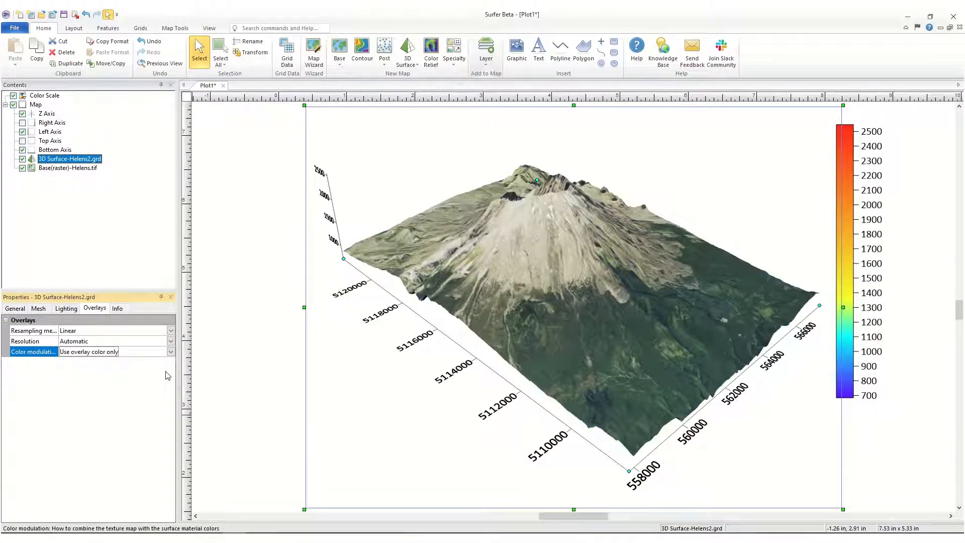
pyautogui.click(171, 351)
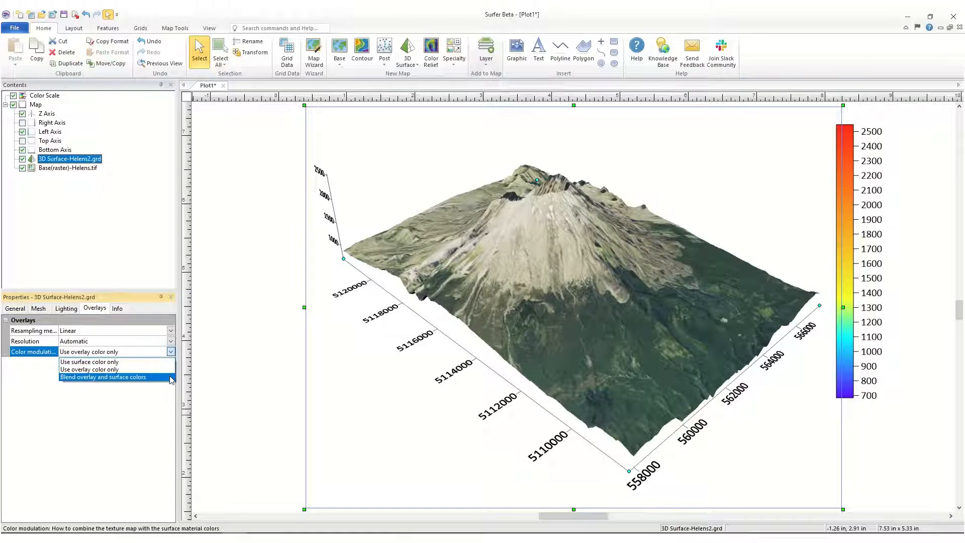
pyautogui.click(103, 376)
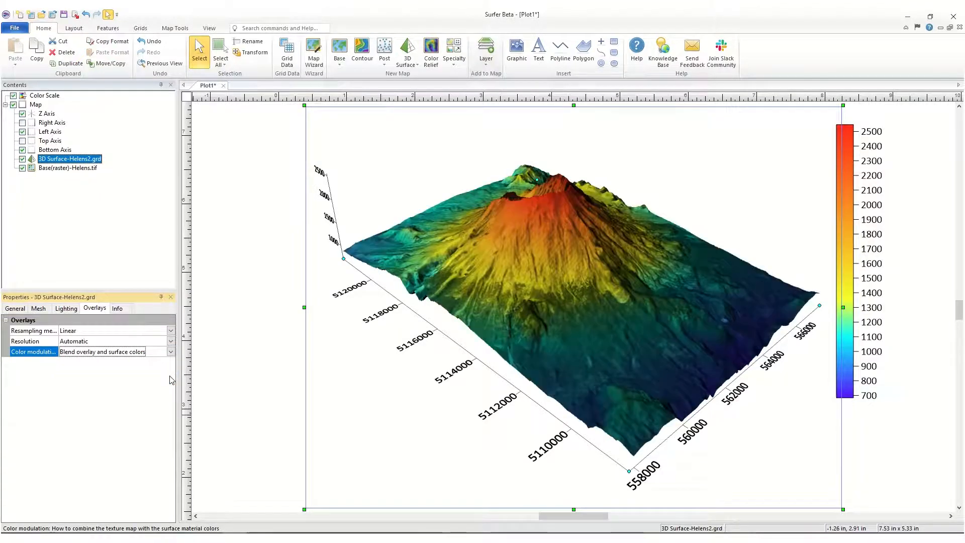
pyautogui.click(170, 351)
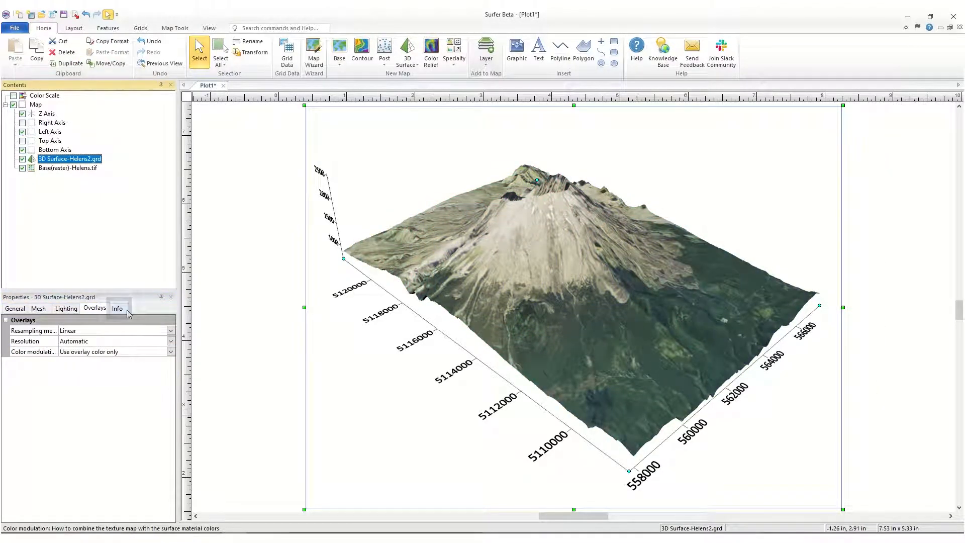
# Step: View the 3D surface's Info page, then select Map in Contents to edit the whole map
pyautogui.click(117, 308)
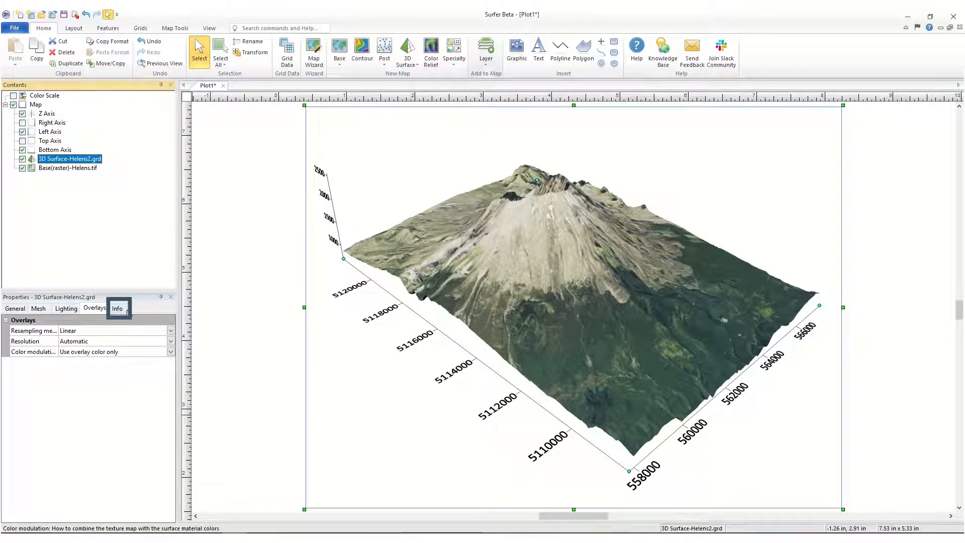
pyautogui.click(117, 308)
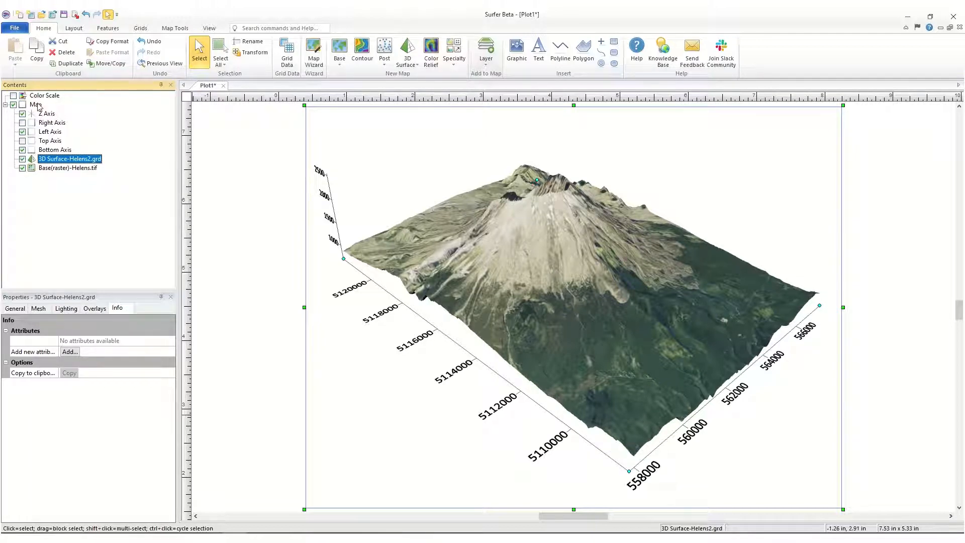
pyautogui.click(35, 104)
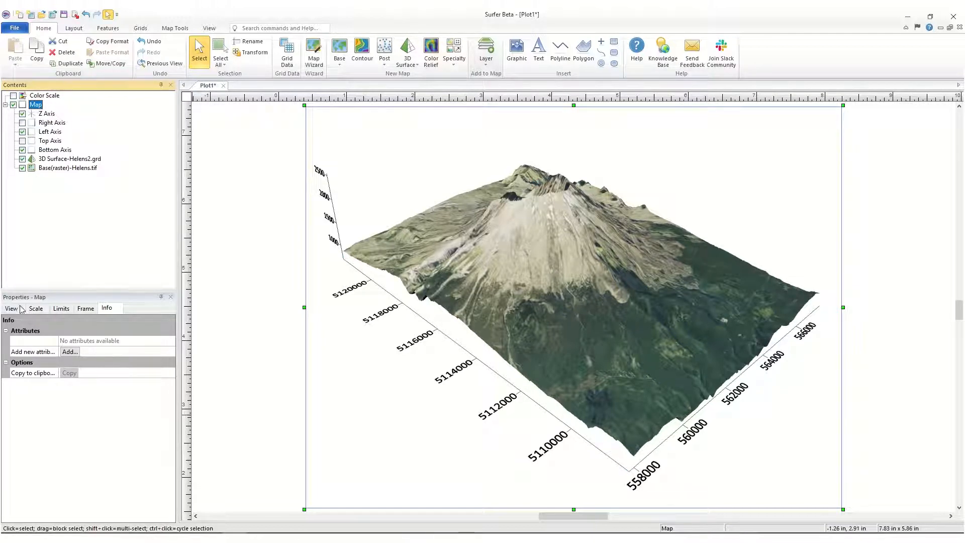
# Step: Set the map's perspective view to 280° rotation and 42° tilt
pyautogui.click(11, 308)
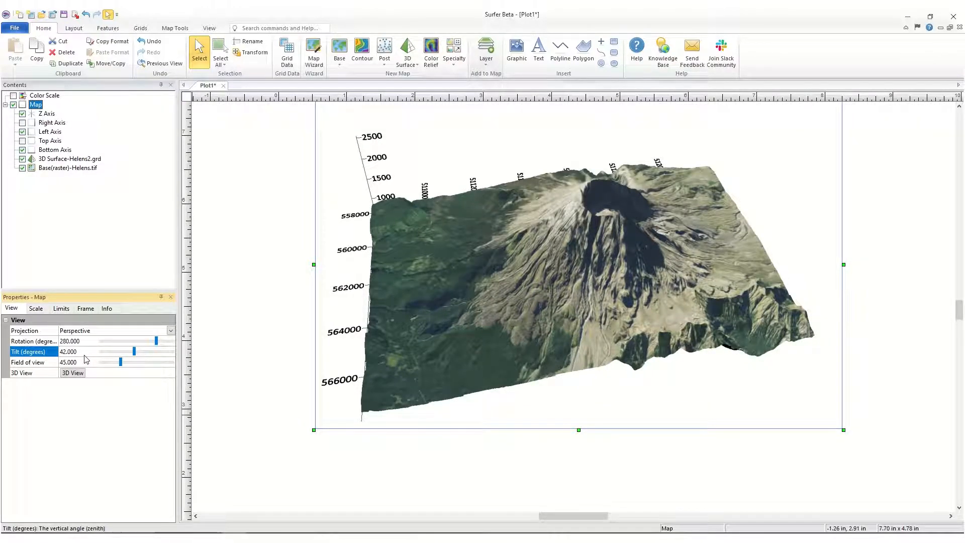
pyautogui.moveTo(101, 315)
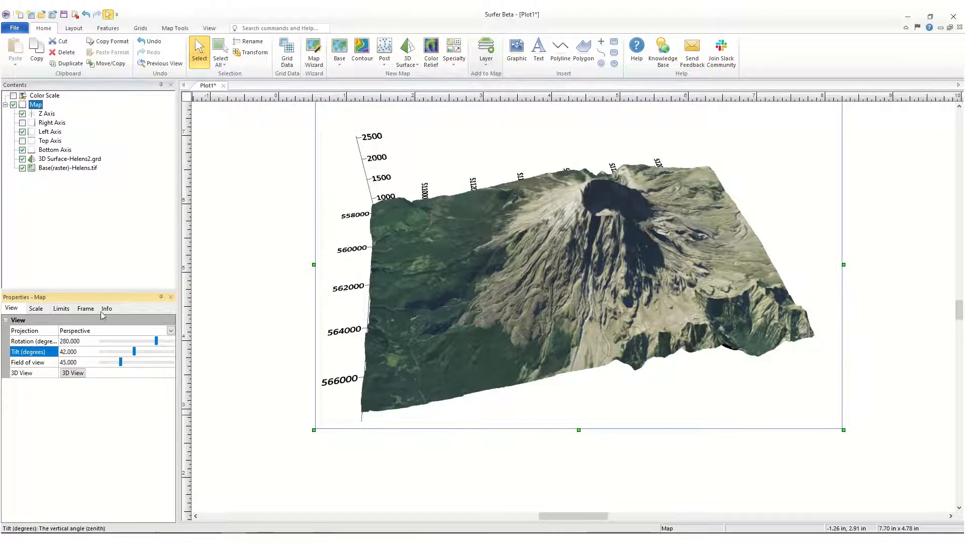
pyautogui.click(175, 28)
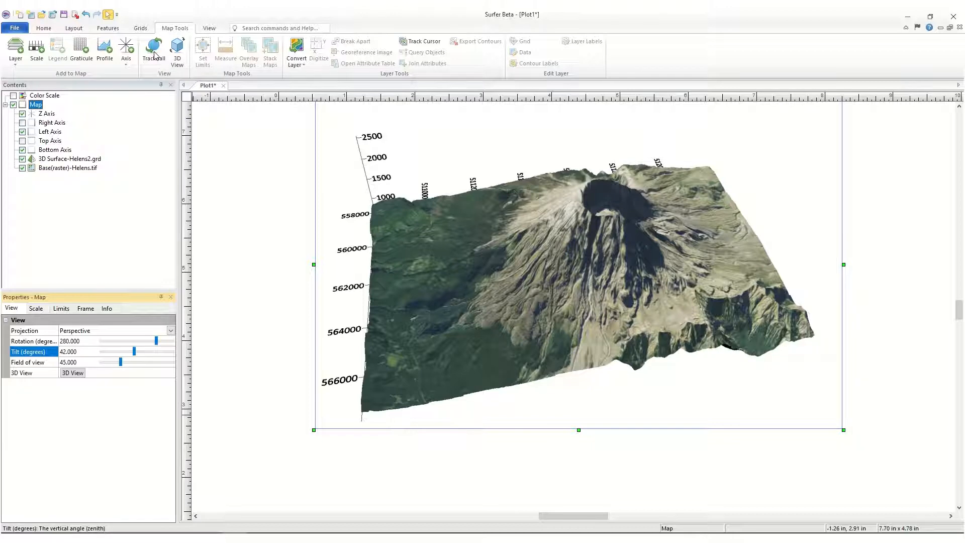
# Step: Spin the map with Trackball to about 298° rotation and 32° tilt, then return to Select
pyautogui.click(153, 50)
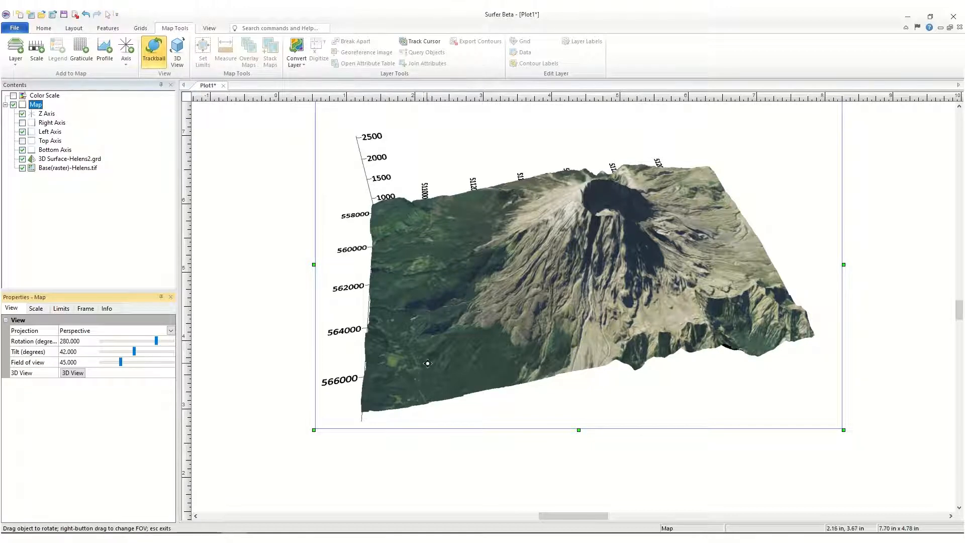
pyautogui.moveTo(427, 363); pyautogui.dragTo(523, 251)
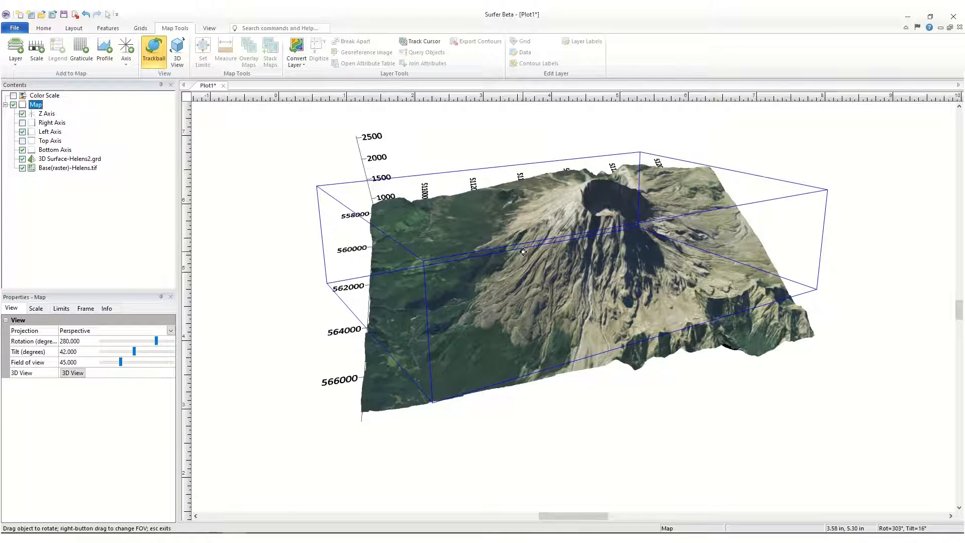
pyautogui.moveTo(523, 251); pyautogui.dragTo(559, 262)
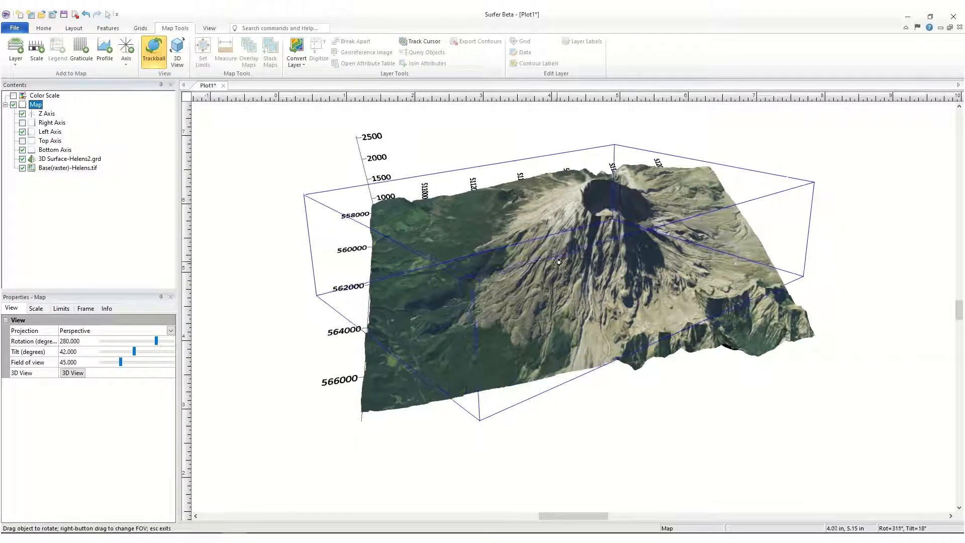
pyautogui.moveTo(559, 261); pyautogui.dragTo(611, 279)
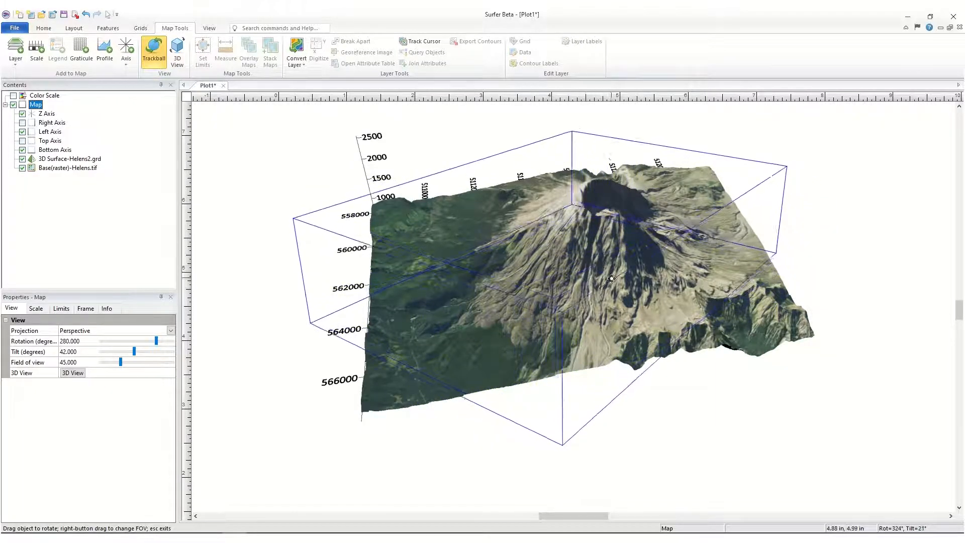
pyautogui.moveTo(611, 279); pyautogui.dragTo(544, 263)
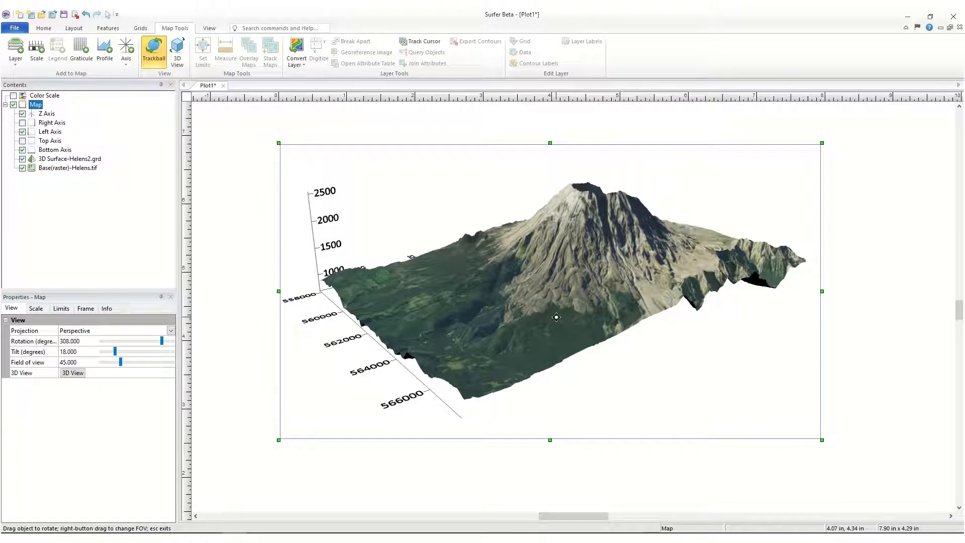
pyautogui.moveTo(556, 317); pyautogui.dragTo(485, 356)
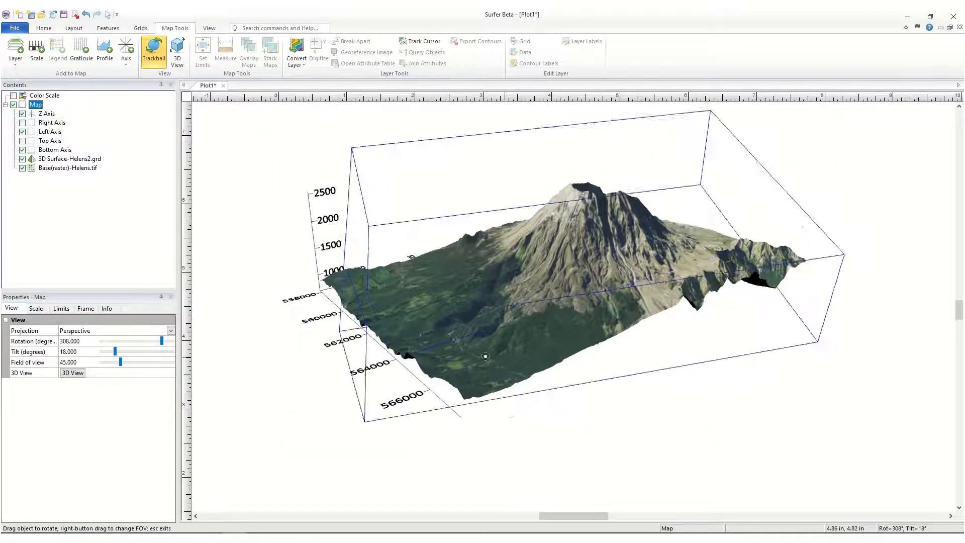
pyautogui.moveTo(485, 356); pyautogui.dragTo(424, 356)
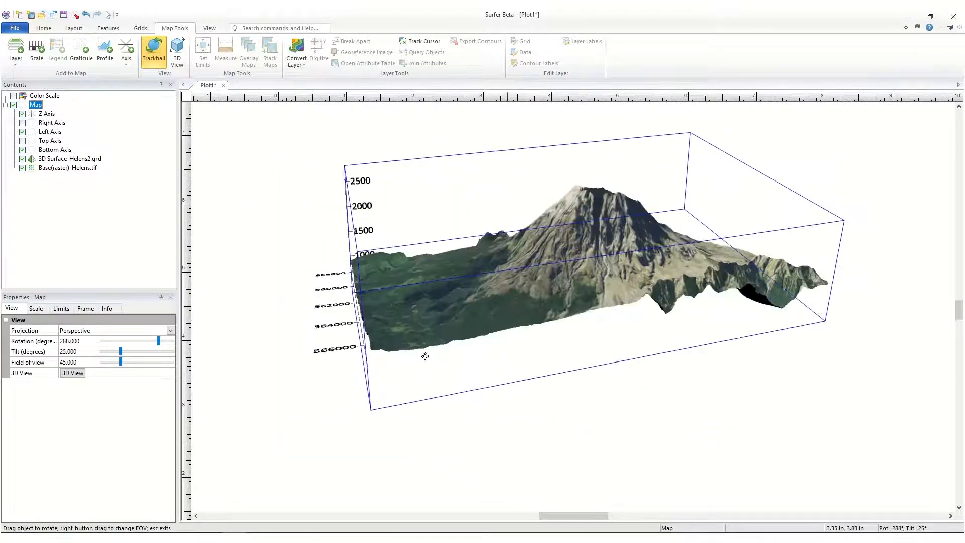
pyautogui.moveTo(425, 356); pyautogui.dragTo(482, 382)
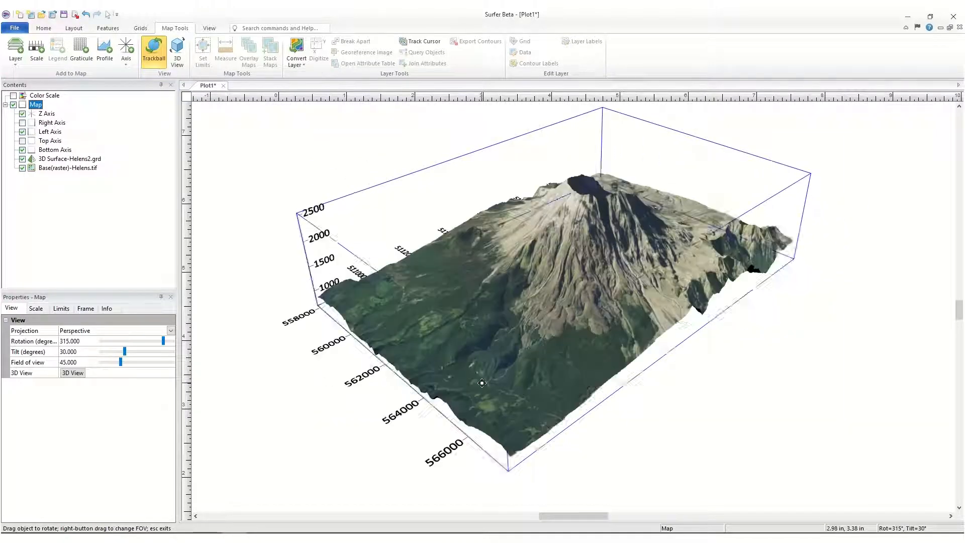
pyautogui.moveTo(482, 383); pyautogui.dragTo(419, 406)
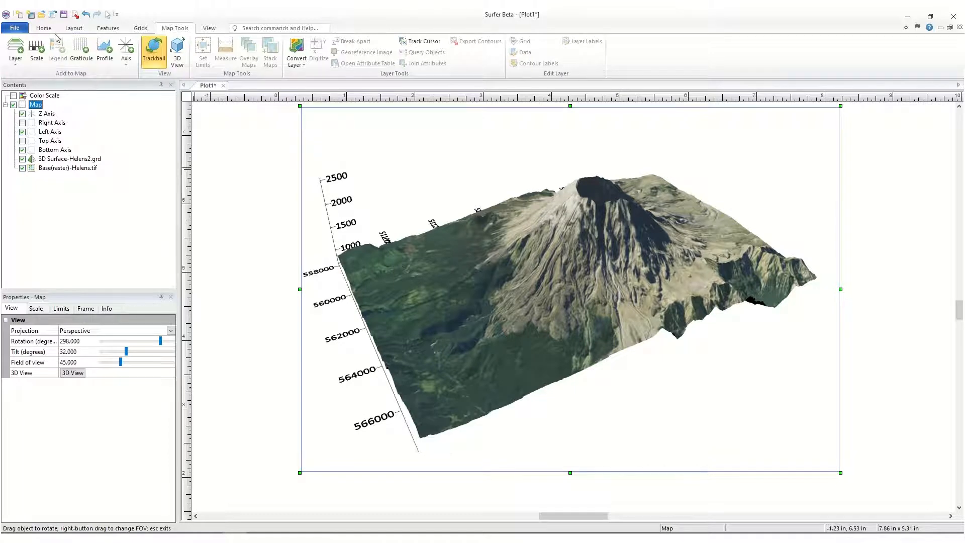
pyautogui.click(43, 28)
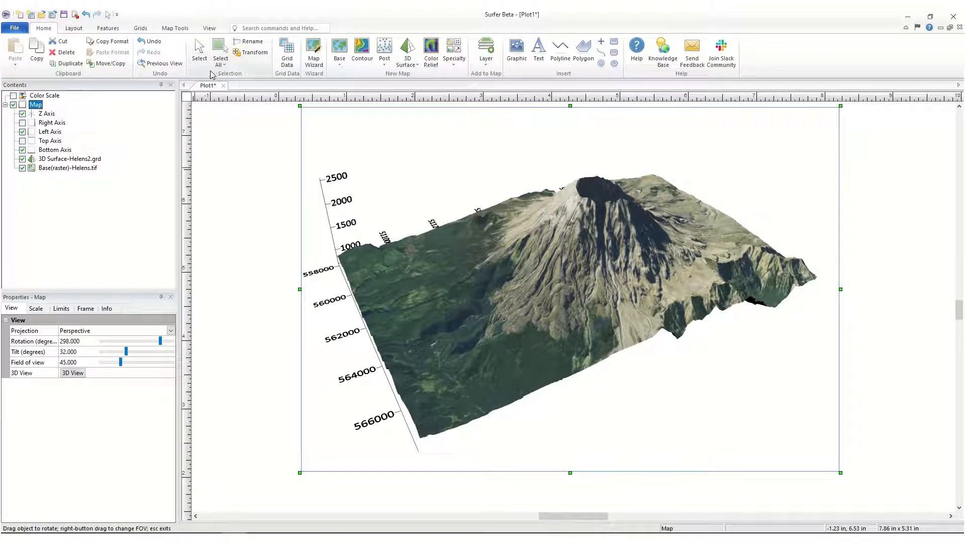
pyautogui.click(199, 49)
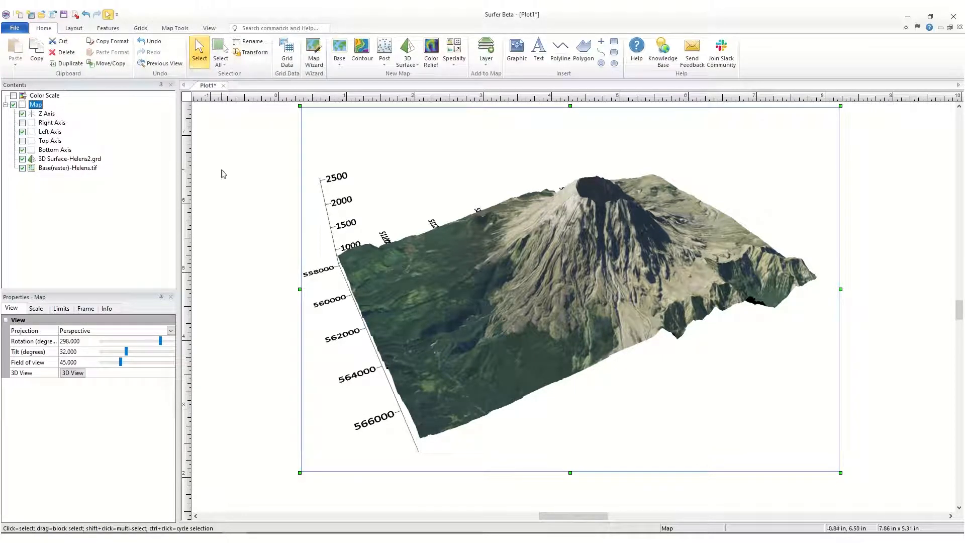